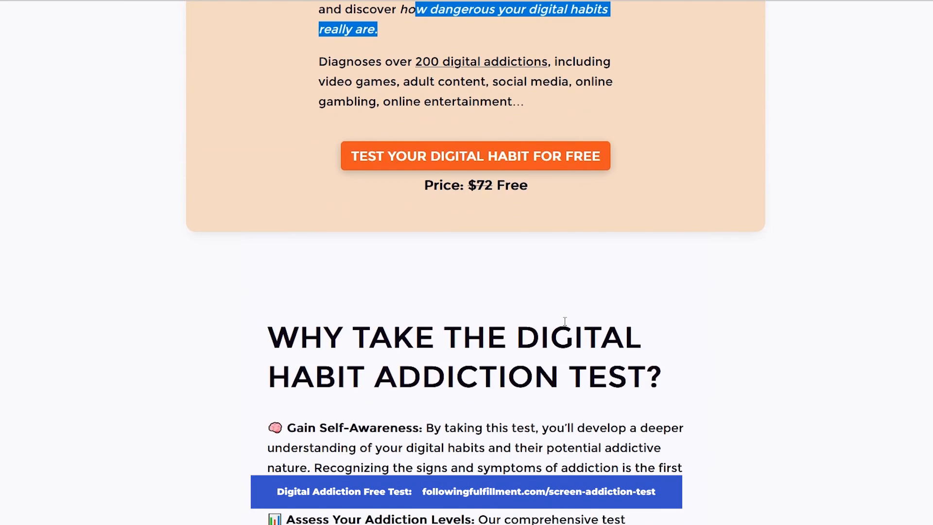
Start the Digital Habit Test from the Following Fulfillment page and continue to its questions
{"action": "scroll", "scroll_direction": "down", "scroll_amount": 3}
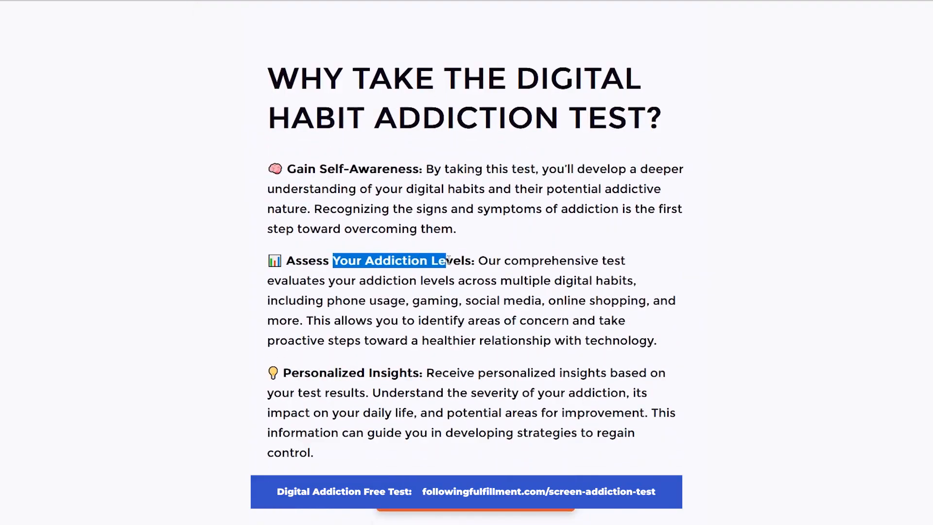
{"action": "scroll", "scroll_direction": "down", "scroll_amount": 3}
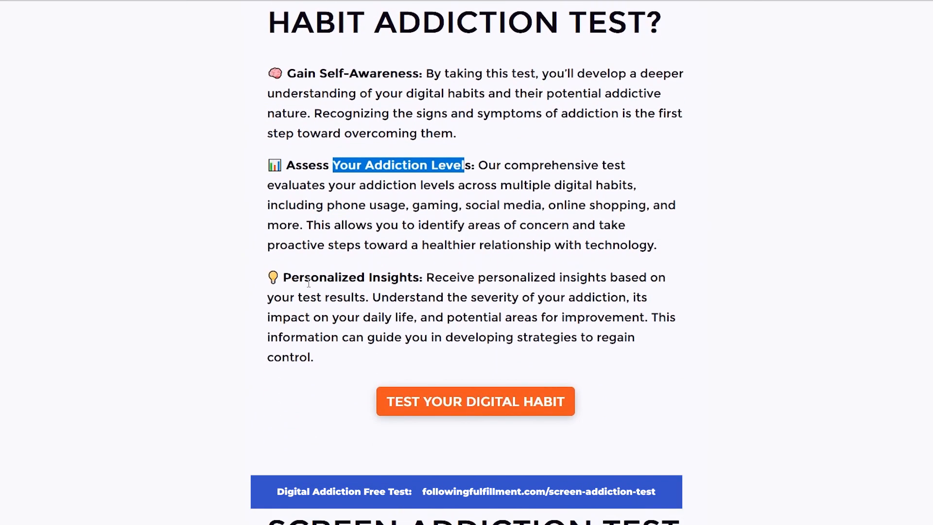
{"action": "left_click", "coordinate": [475, 402]}
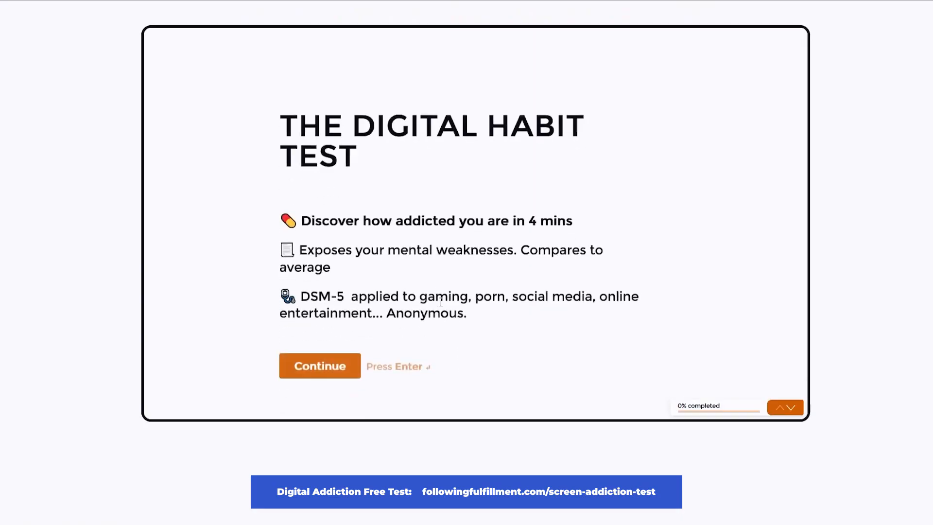
{"action": "left_click", "coordinate": [319, 365]}
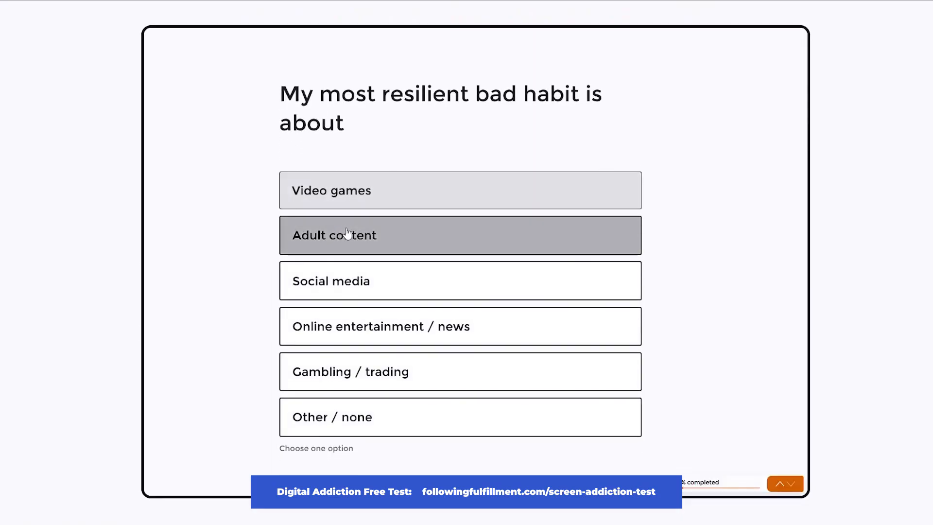
Answer the test: adult content as most resilient habit, how harmful it feels, and the final question
{"action": "left_click", "coordinate": [460, 236]}
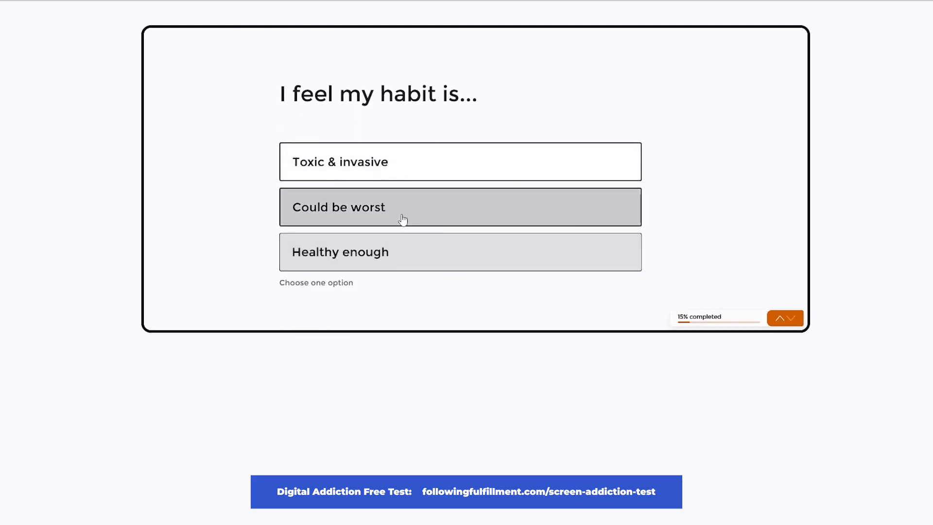
{"action": "left_click", "coordinate": [460, 206]}
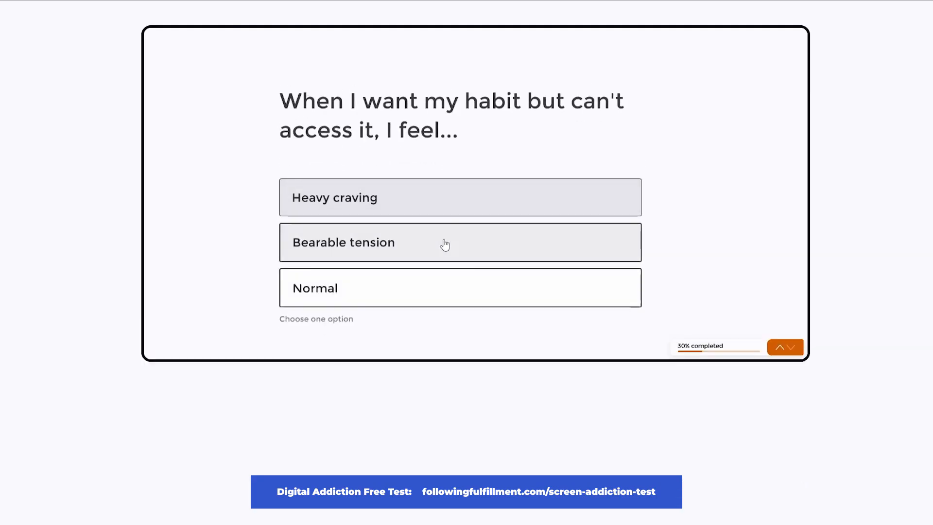
{"action": "left_click", "coordinate": [460, 242]}
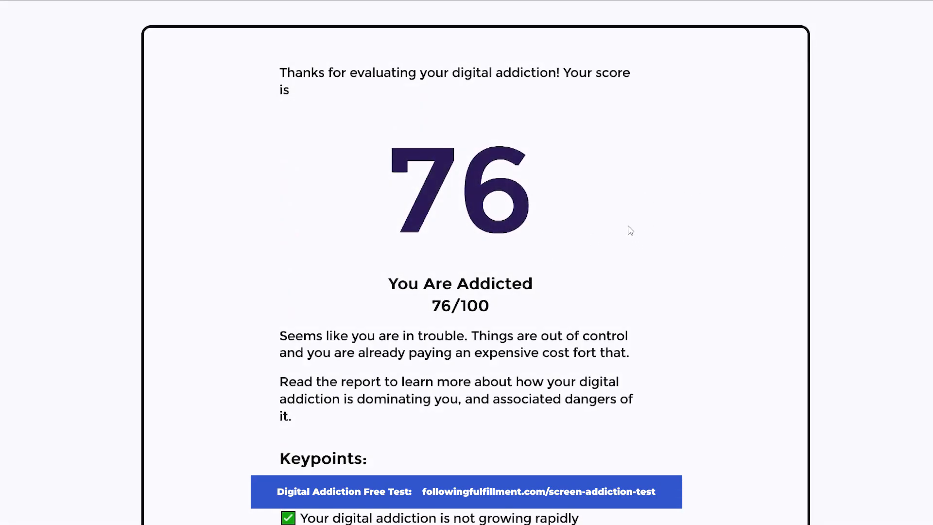
Review the resulting addiction report scoring 76/100 down to the Cold Turkey downloads
{"action": "scroll", "scroll_direction": "down", "scroll_amount": 3}
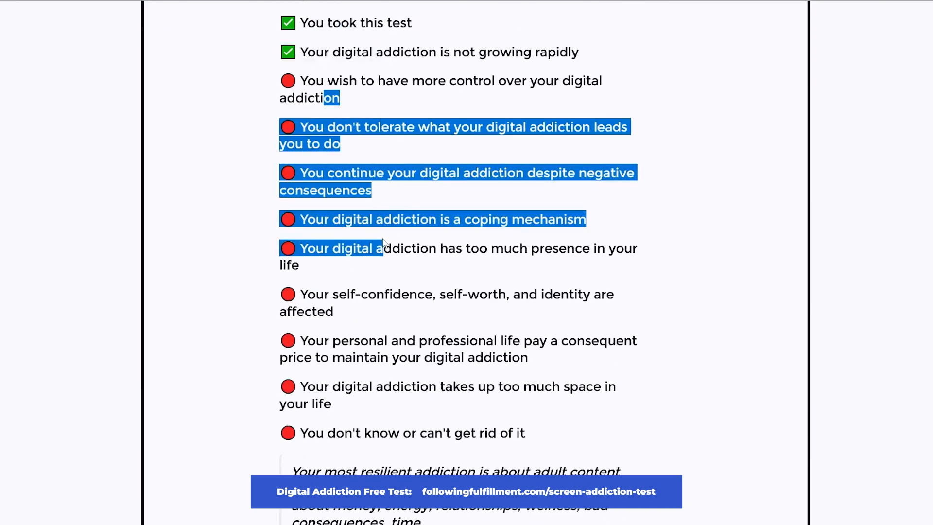
{"action": "scroll", "scroll_direction": "down", "scroll_amount": 3}
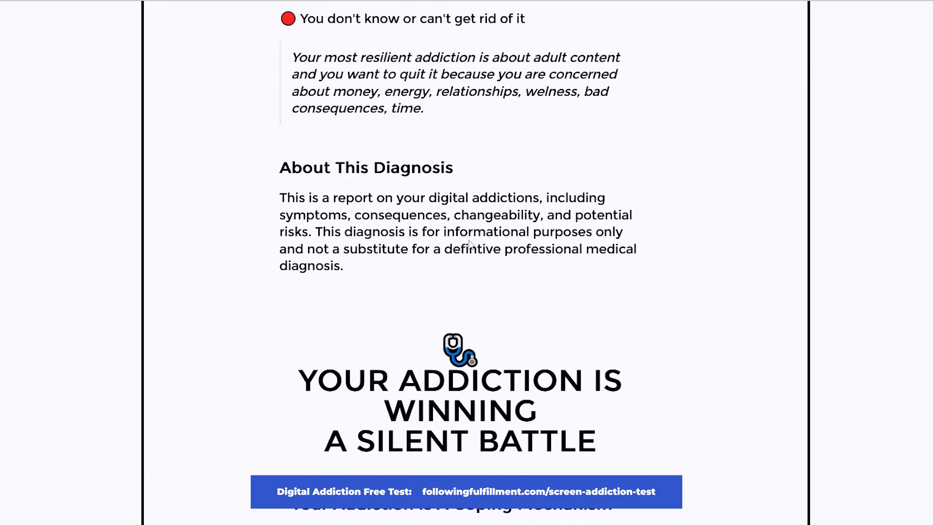
{"action": "scroll", "scroll_direction": "down", "scroll_amount": 3}
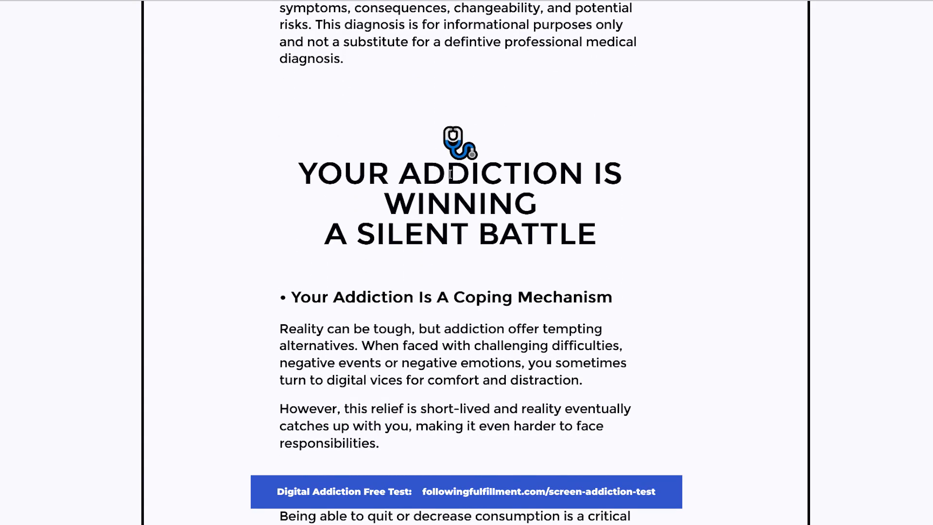
{"action": "scroll", "scroll_direction": "down", "scroll_amount": 3}
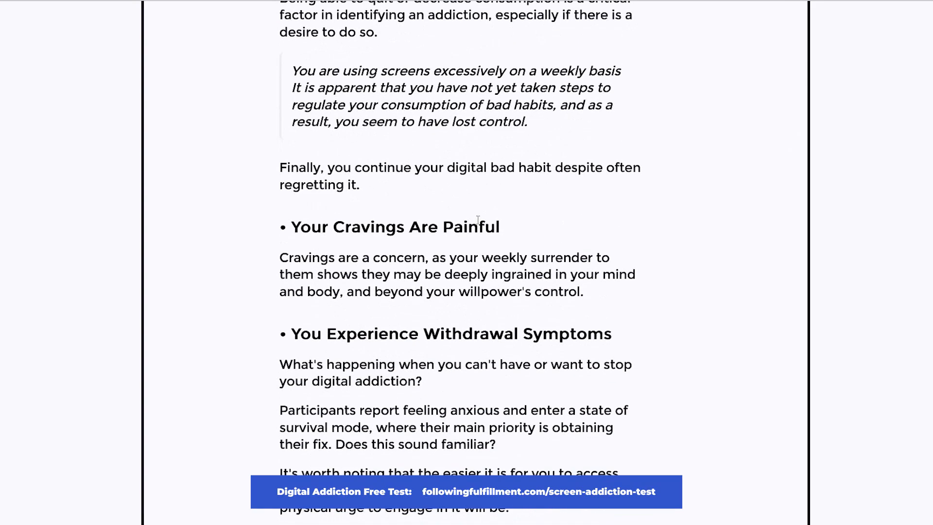
{"action": "scroll", "scroll_direction": "down", "scroll_amount": 3}
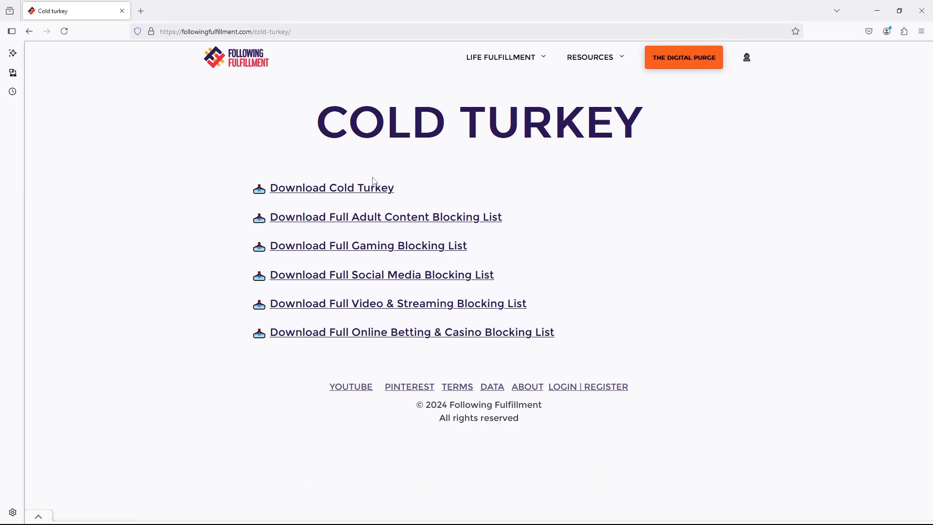
Download Cold_Turkey_Installer.exe from the Cold Turkey page
{"action": "left_click", "coordinate": [331, 188]}
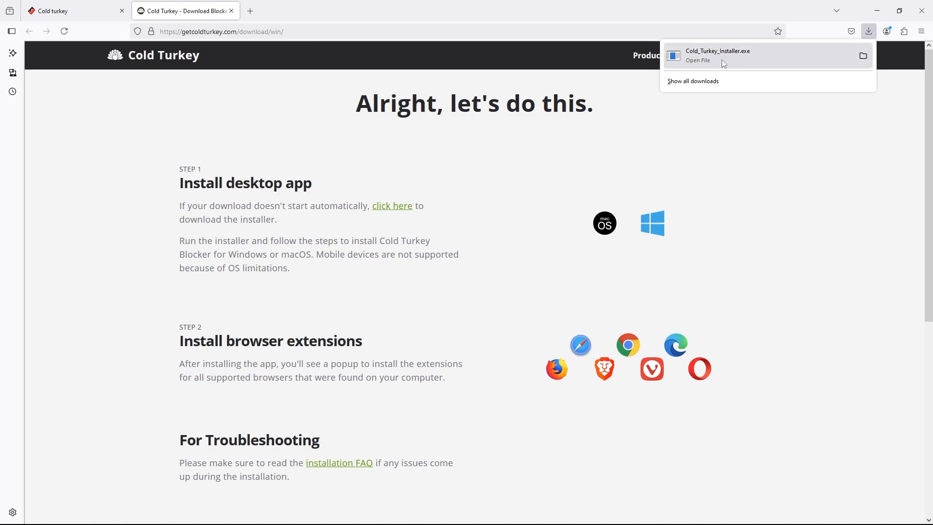
Run the downloaded Cold Turkey installer and accept its license agreement
{"action": "left_click", "coordinate": [717, 55]}
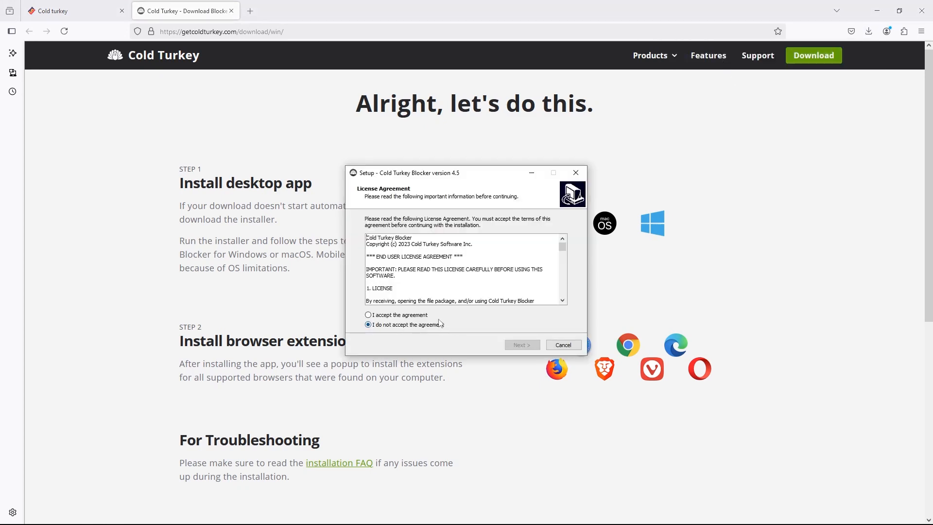
{"action": "left_click", "coordinate": [521, 344]}
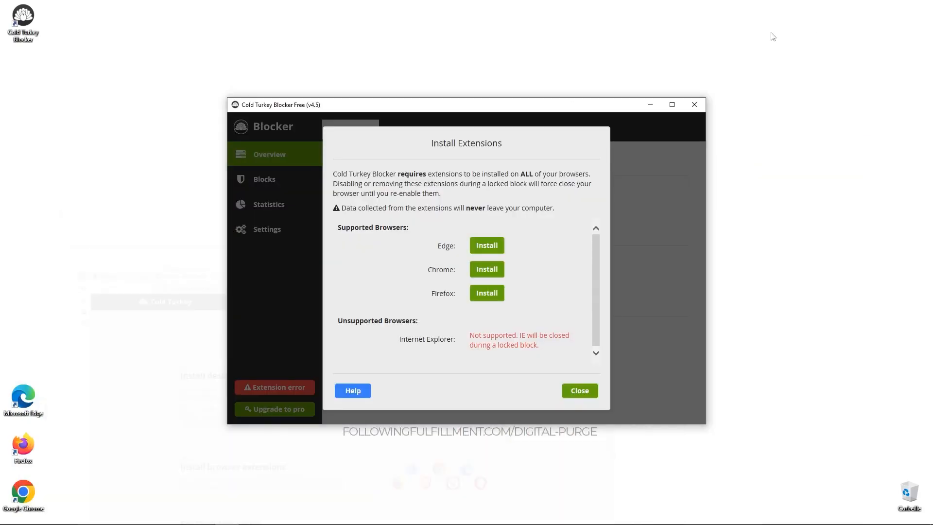
{"action": "mouse_move", "coordinate": [348, 280]}
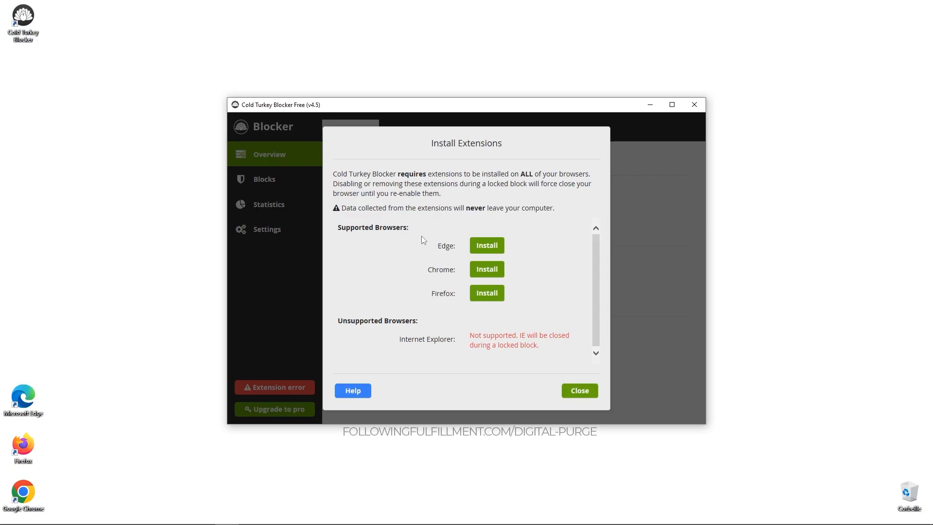
{"action": "mouse_move", "coordinate": [470, 243]}
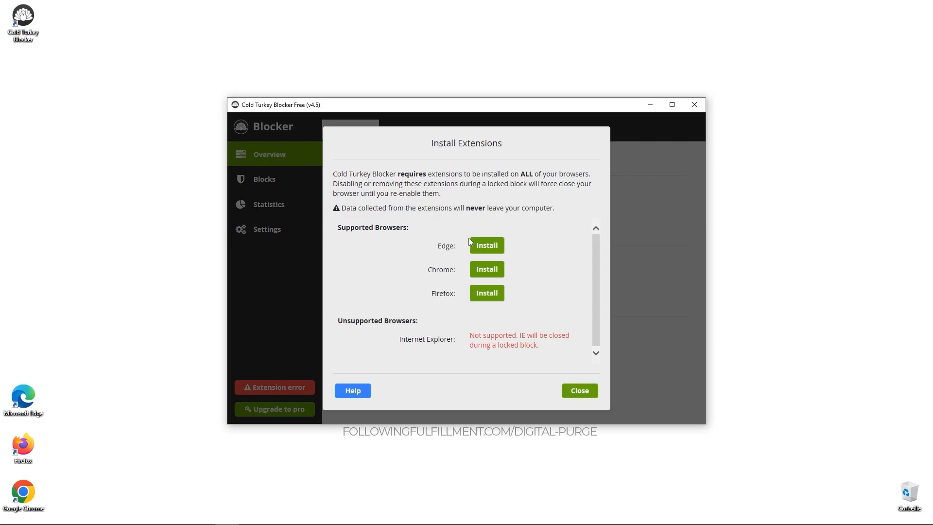
Begin installing the Firefox blocker add-on, allowing the site and Run in Private Windows
{"action": "left_click", "coordinate": [486, 293]}
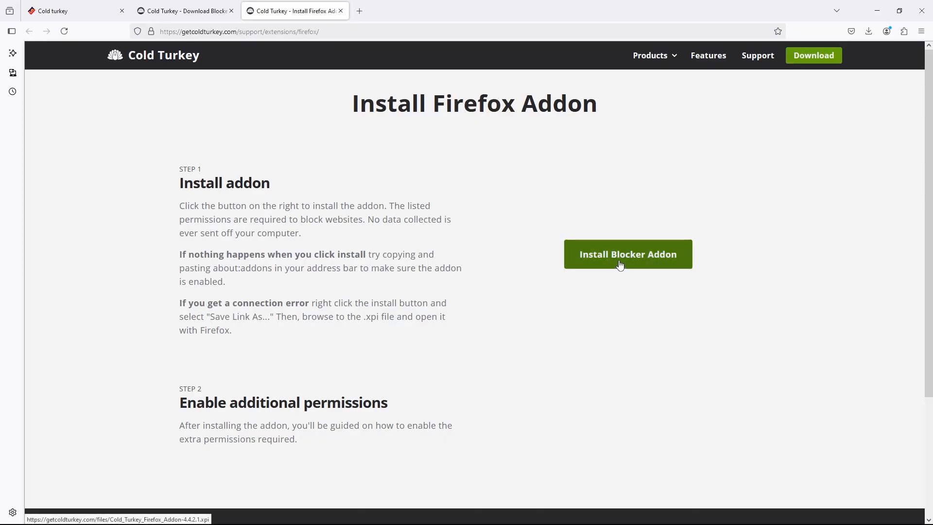
{"action": "mouse_move", "coordinate": [347, 291]}
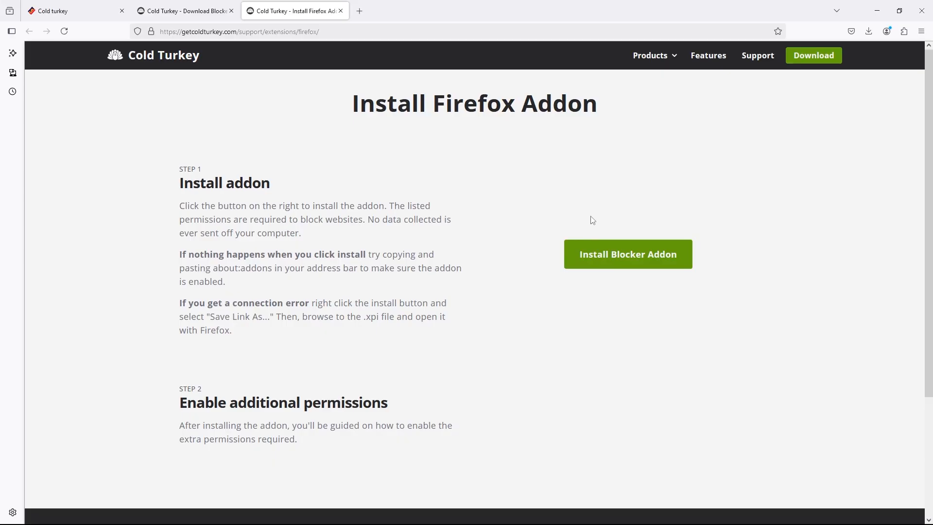
{"action": "left_click", "coordinate": [627, 254]}
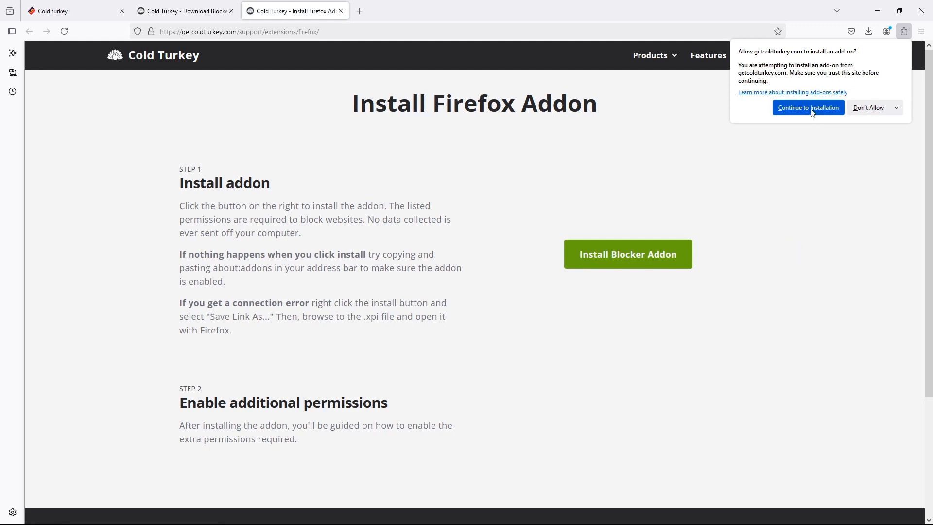
{"action": "left_click", "coordinate": [808, 108]}
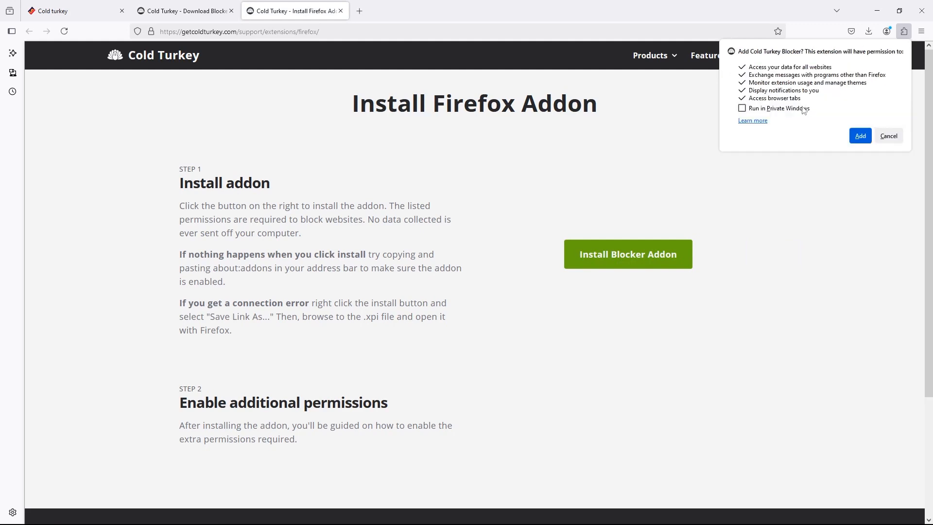
{"action": "left_click", "coordinate": [742, 107]}
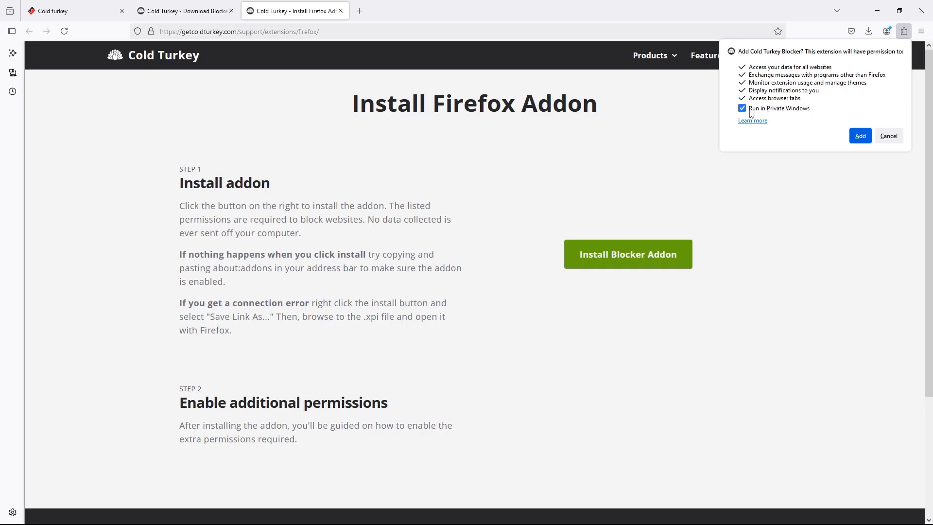
{"action": "mouse_move", "coordinate": [860, 135]}
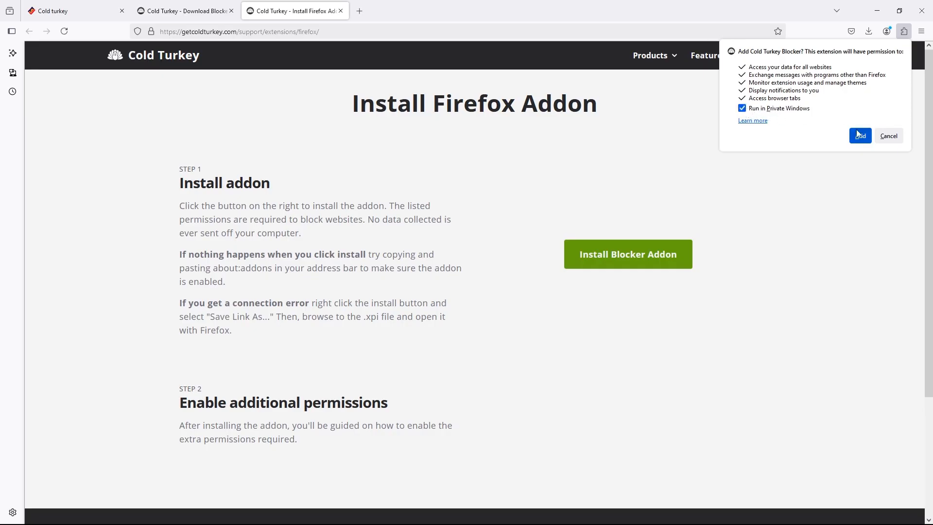
Add the Cold Turkey Blocker add-on to Firefox and dismiss the added notice
{"action": "left_click", "coordinate": [860, 136]}
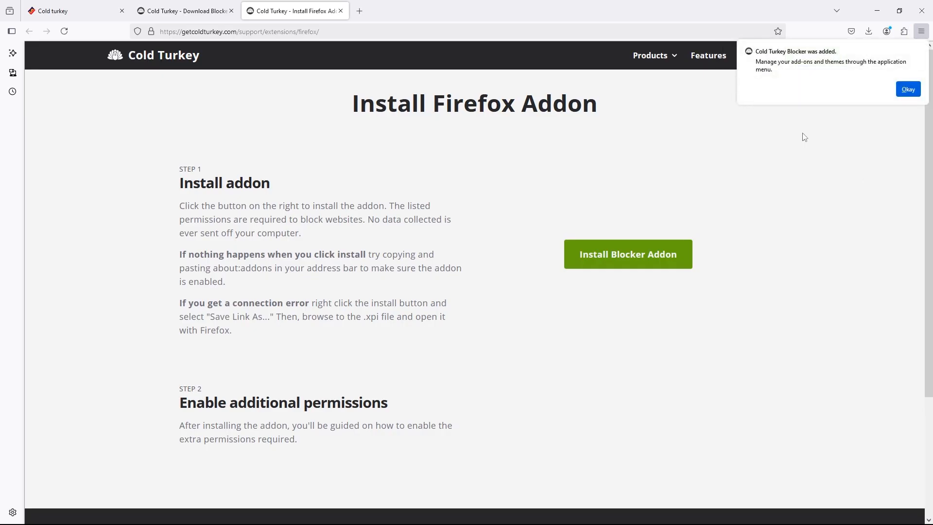
{"action": "left_click", "coordinate": [907, 89]}
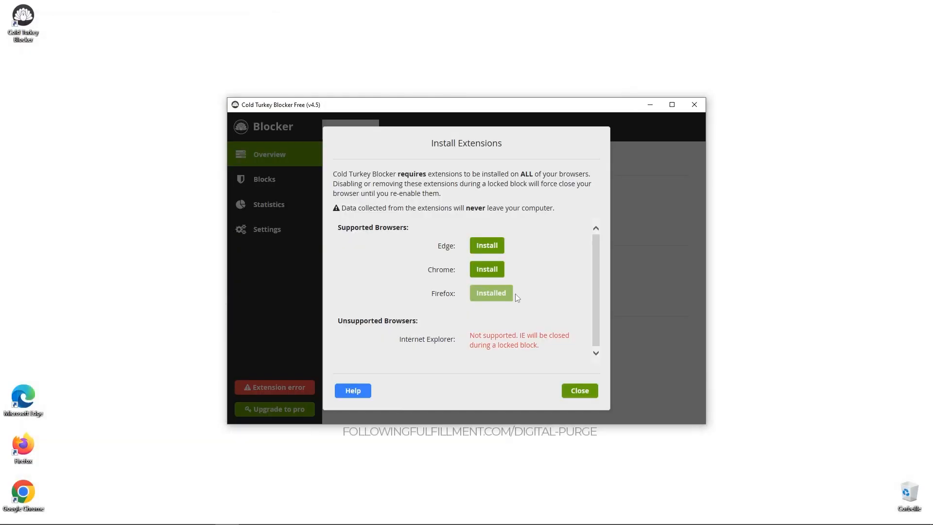
Add the Cold Turkey Blocker extension to Chrome from the Web Store and allow it in Incognito
{"action": "left_click", "coordinate": [486, 269]}
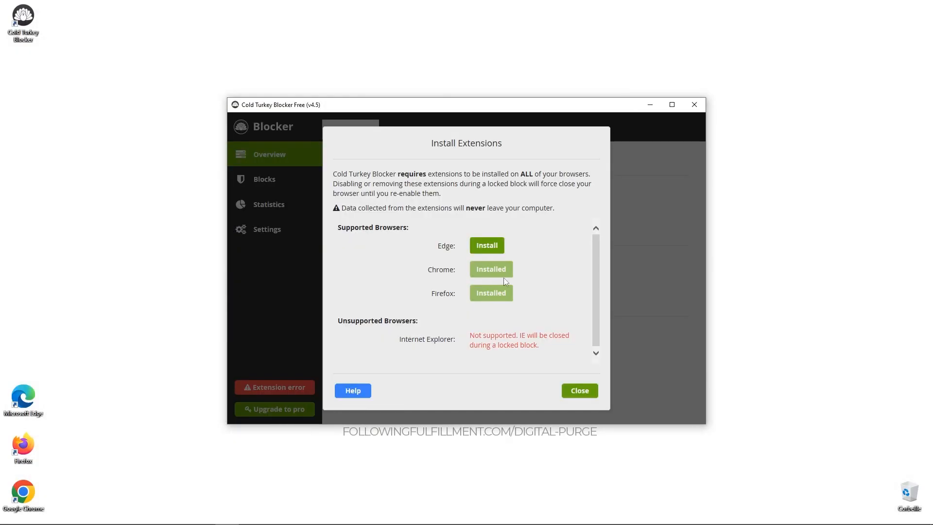
{"action": "left_click", "coordinate": [486, 245]}
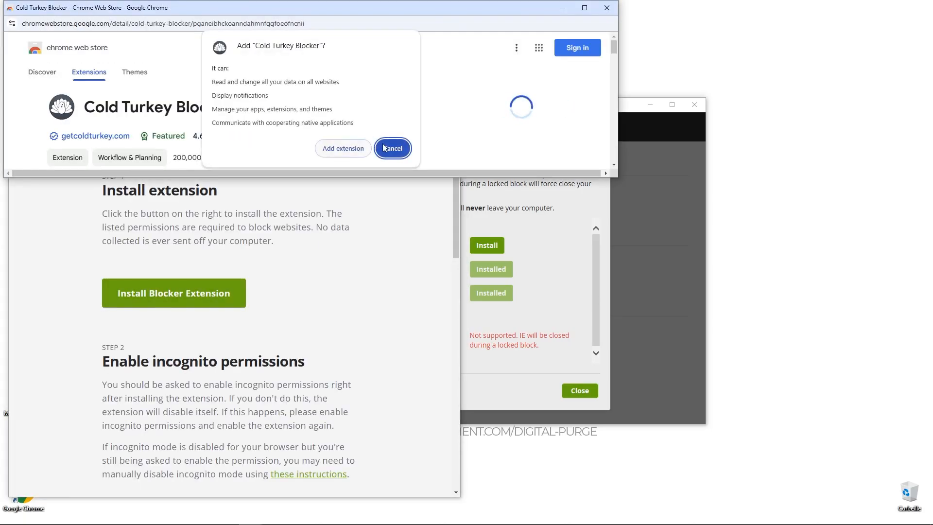
{"action": "left_click", "coordinate": [343, 147]}
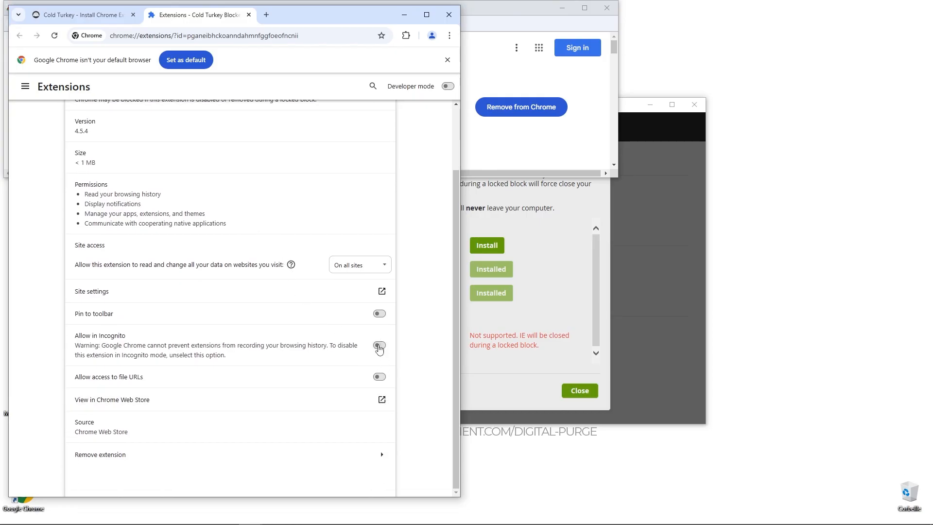
{"action": "left_click", "coordinate": [379, 346]}
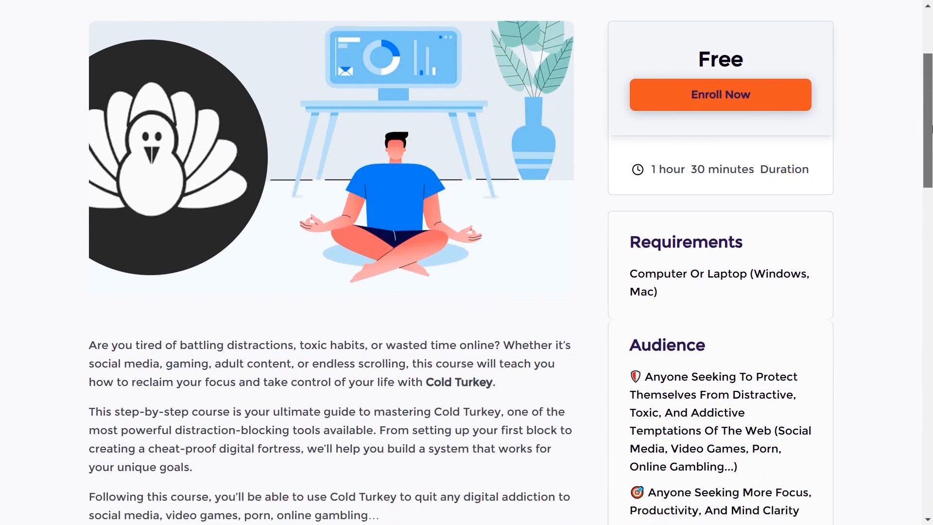
{"action": "scroll", "scroll_direction": "down", "scroll_amount": 3}
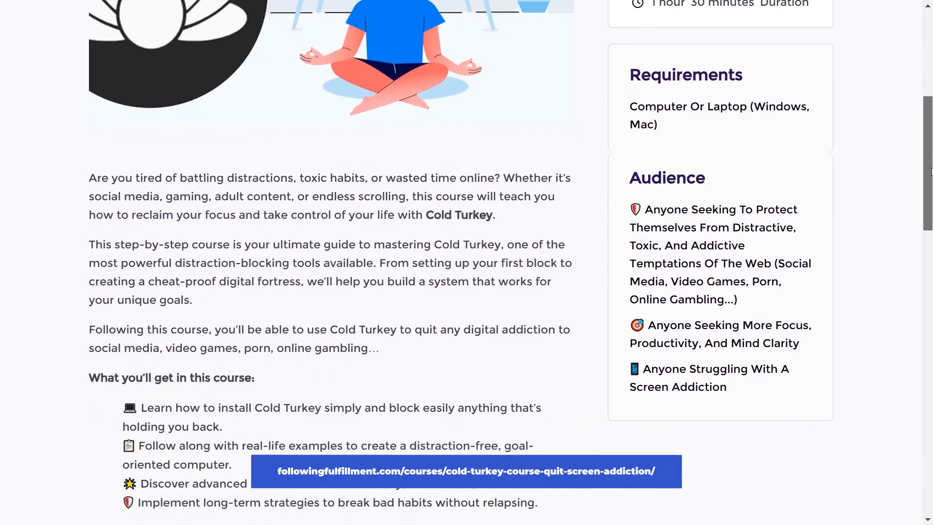
{"action": "scroll", "scroll_direction": "down", "scroll_amount": 3}
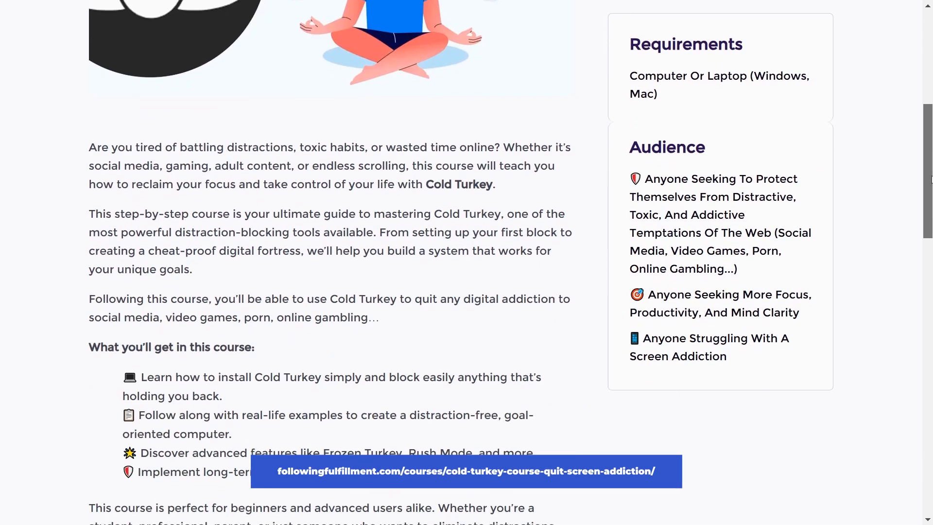
{"action": "scroll", "scroll_direction": "down", "scroll_amount": 3}
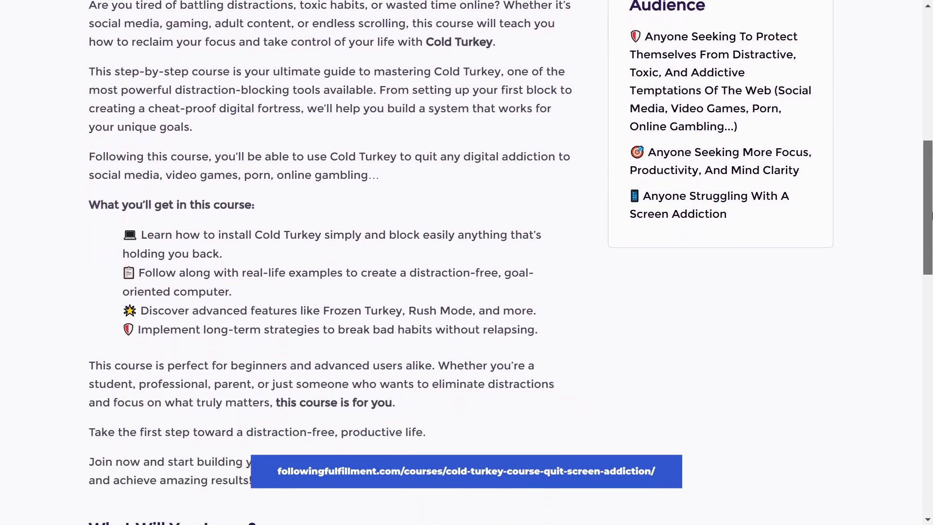
{"action": "scroll", "scroll_direction": "down", "scroll_amount": 3}
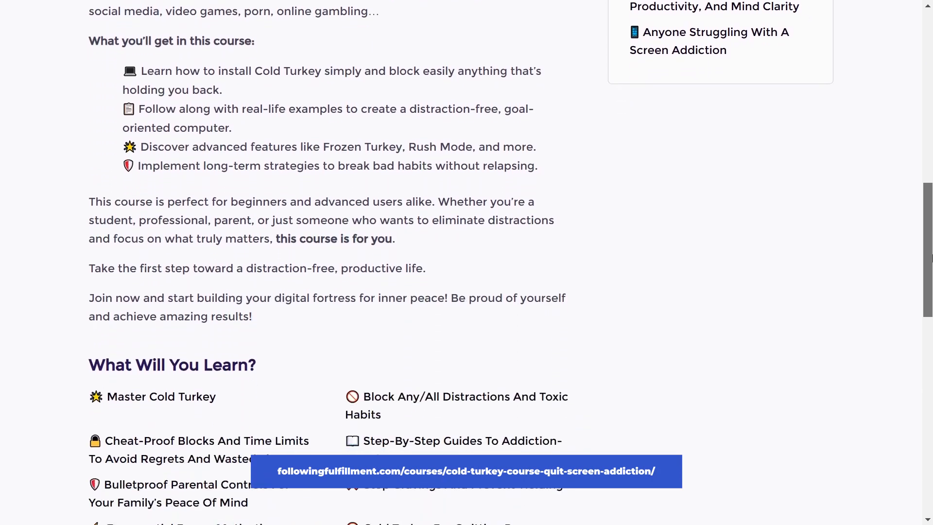
{"action": "scroll", "scroll_direction": "down", "scroll_amount": 3}
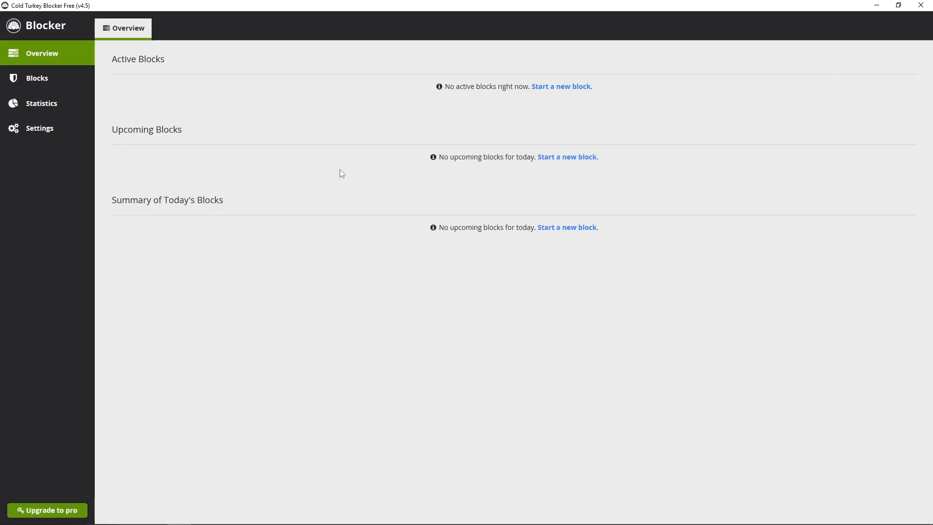
{"action": "mouse_move", "coordinate": [302, 112]}
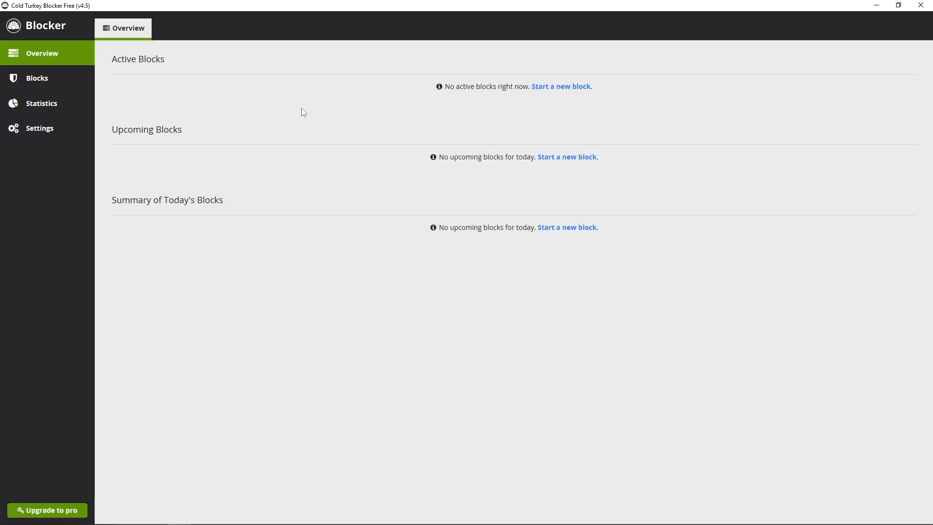
{"action": "mouse_move", "coordinate": [39, 128]}
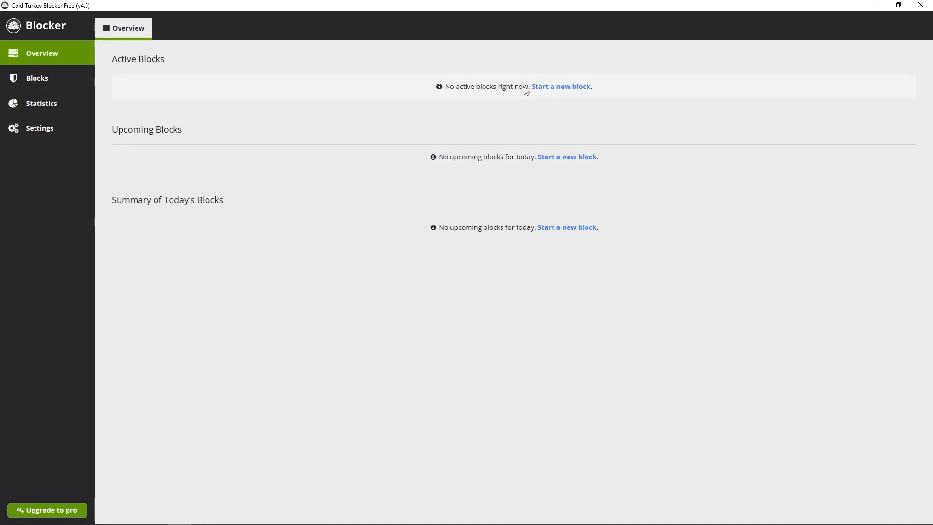
Show the Blocks list with the default Distractions block switched off
{"action": "left_click", "coordinate": [36, 78]}
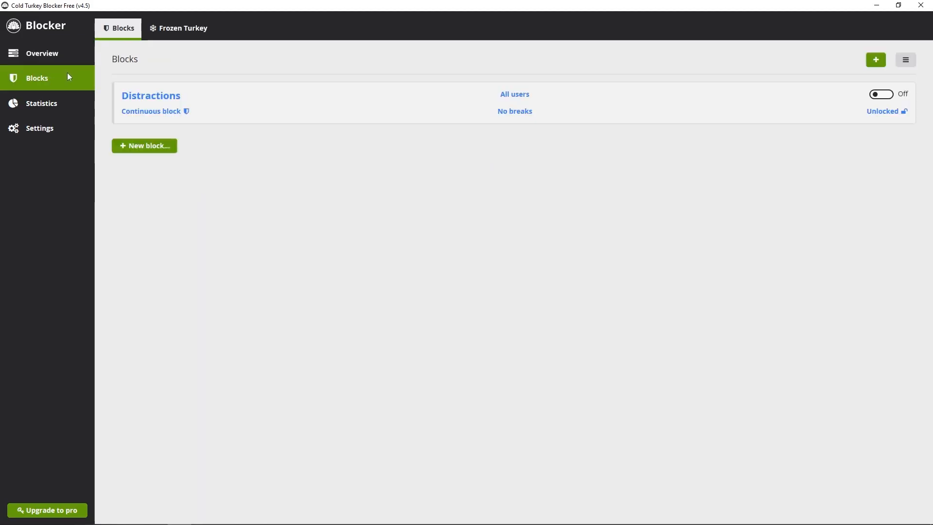
{"action": "mouse_move", "coordinate": [564, 84]}
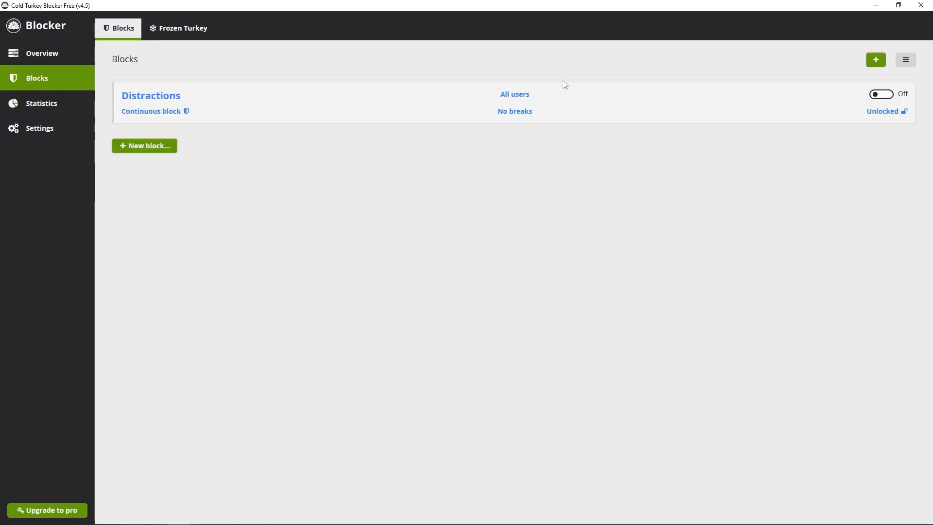
{"action": "mouse_move", "coordinate": [488, 286]}
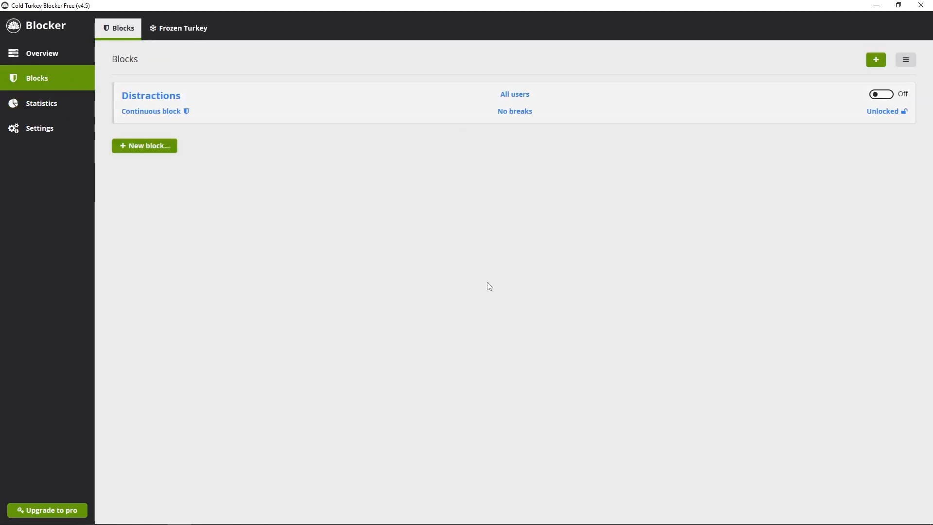
{"action": "mouse_move", "coordinate": [470, 91]}
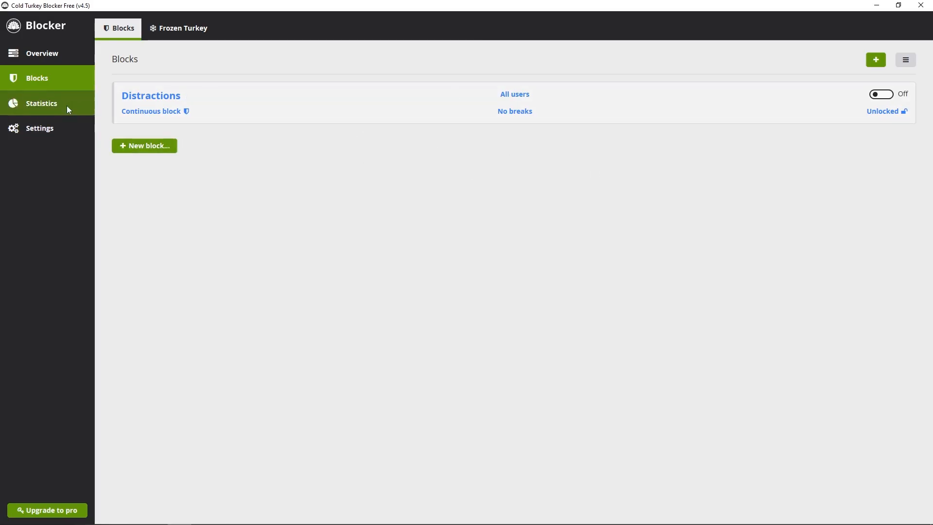
Show this week's statistics, moving from Website Statistics to Application Statistics
{"action": "left_click", "coordinate": [41, 103]}
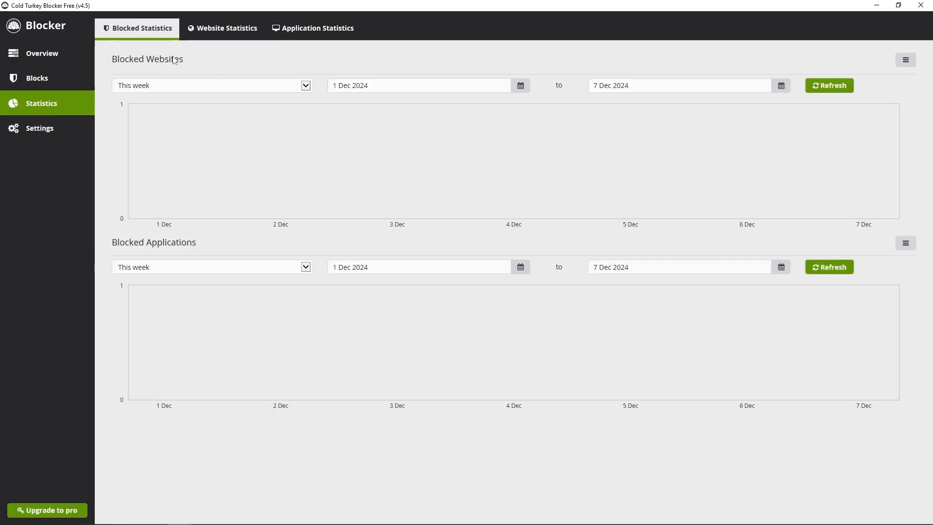
{"action": "mouse_move", "coordinate": [300, 143]}
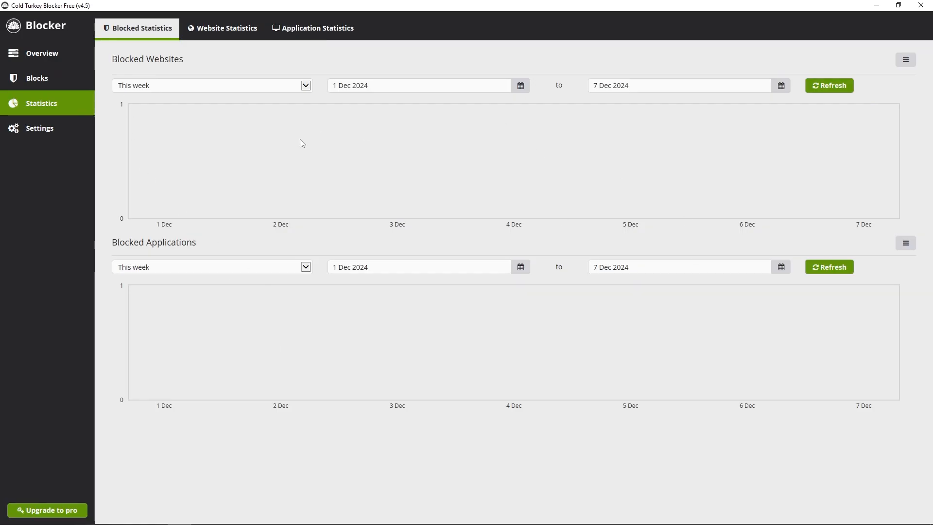
{"action": "left_click", "coordinate": [227, 28]}
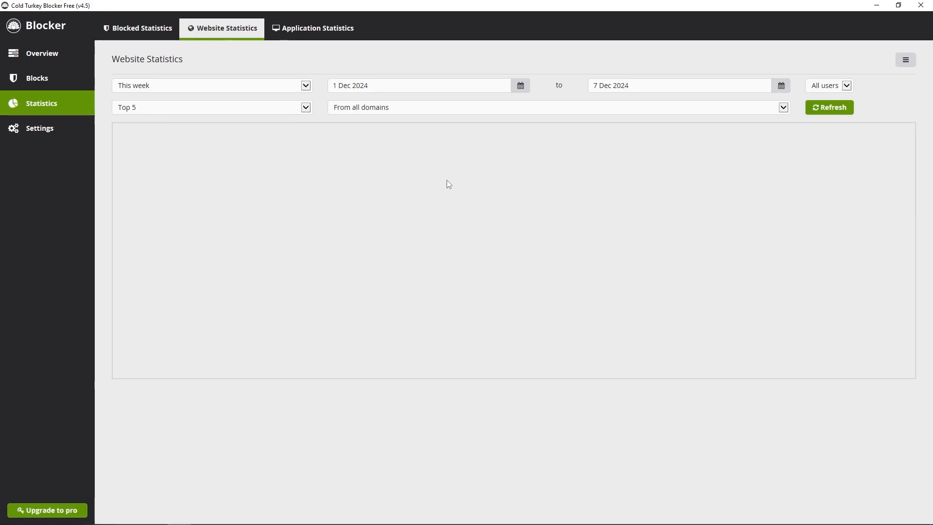
{"action": "left_click", "coordinate": [312, 28]}
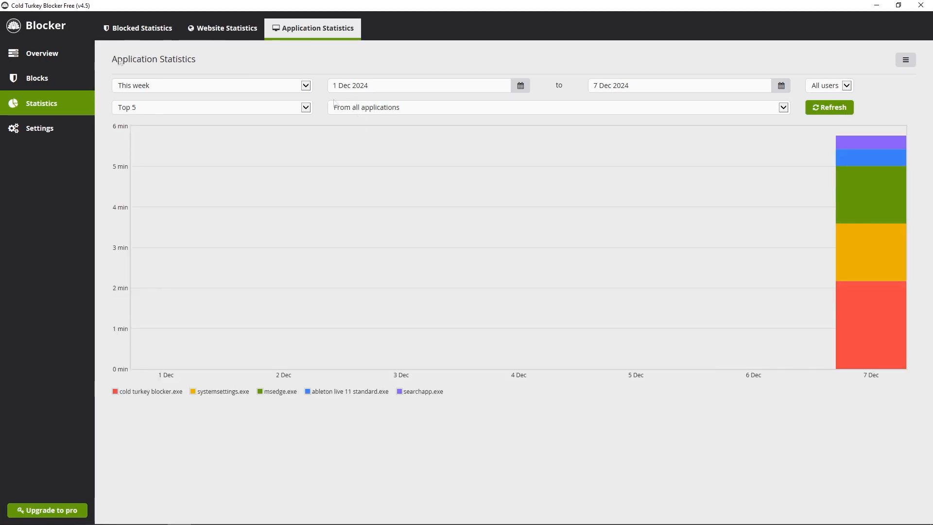
Set the Application Theme to Dark in the Settings preferences
{"action": "left_click", "coordinate": [39, 128]}
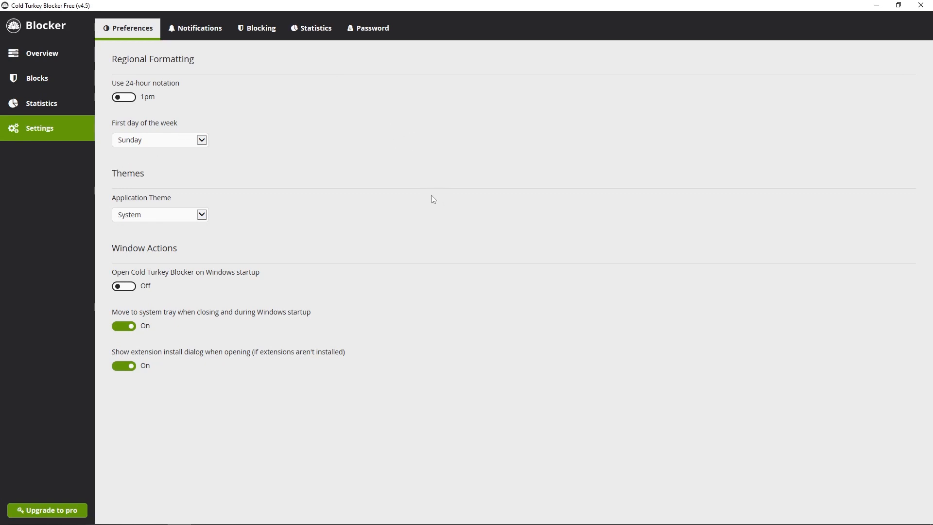
{"action": "mouse_move", "coordinate": [446, 220]}
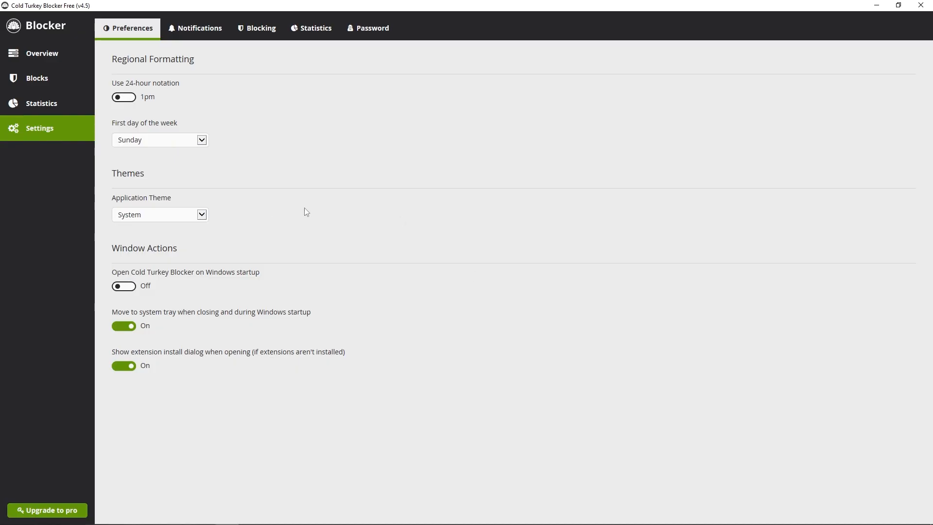
{"action": "mouse_move", "coordinate": [230, 225]}
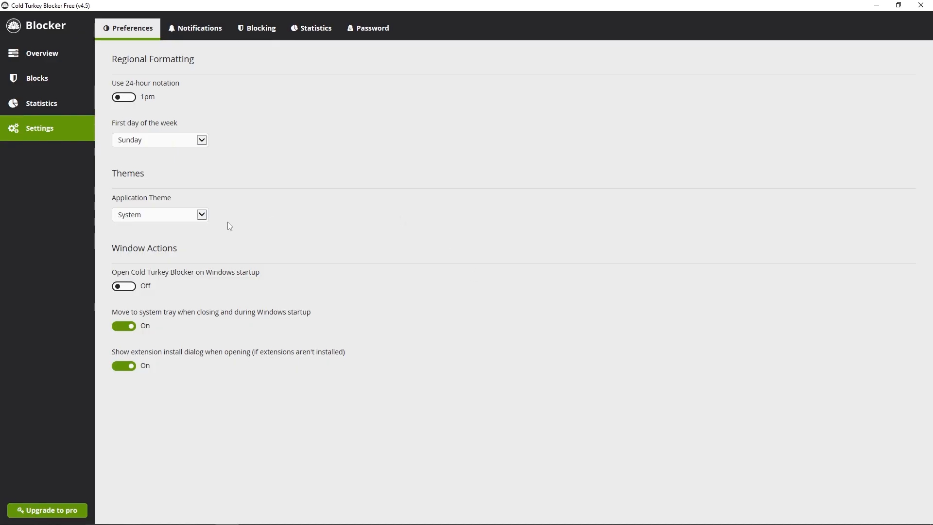
{"action": "left_click", "coordinate": [159, 214]}
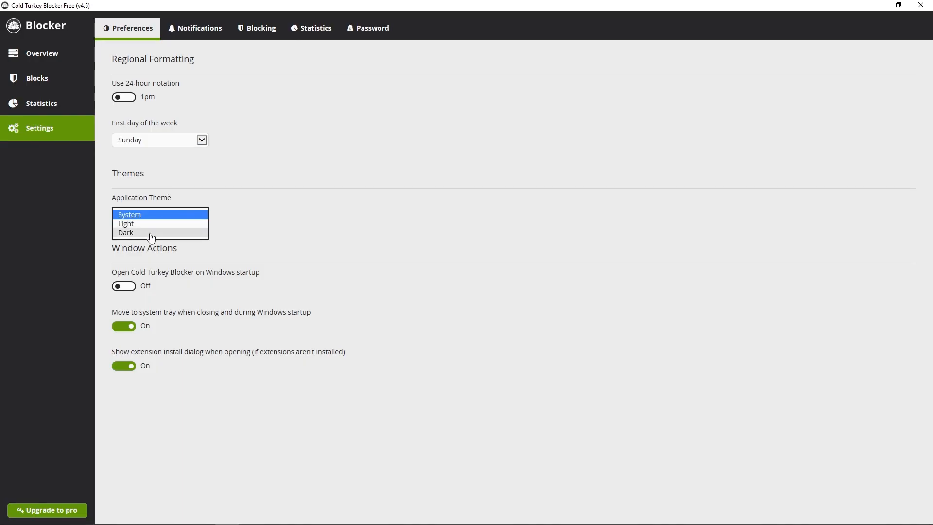
{"action": "left_click", "coordinate": [125, 232]}
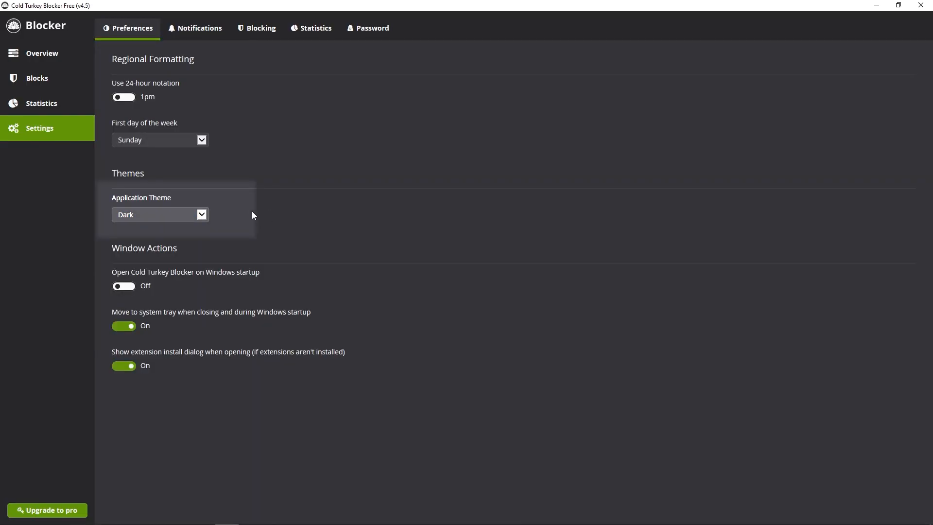
Show the Notifications settings with allowance warnings and block notifications on
{"action": "left_click", "coordinate": [199, 28]}
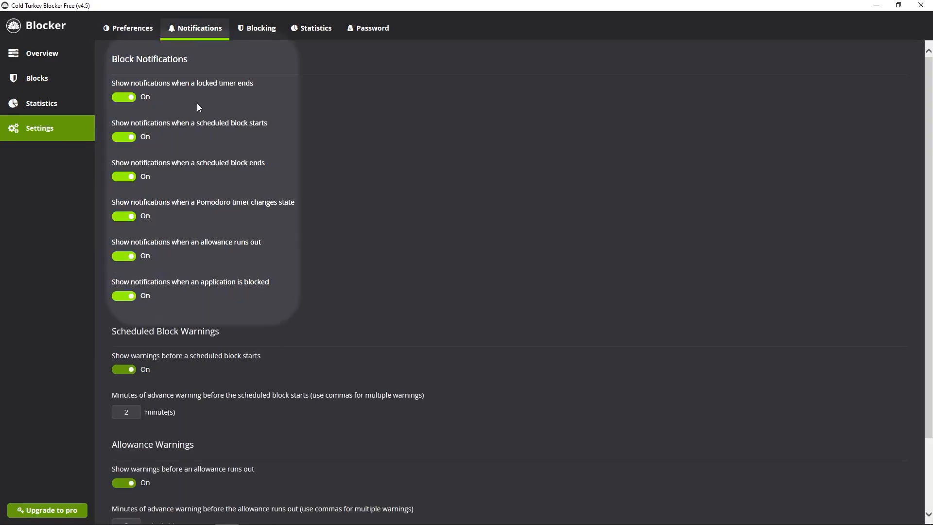
{"action": "mouse_move", "coordinate": [279, 208]}
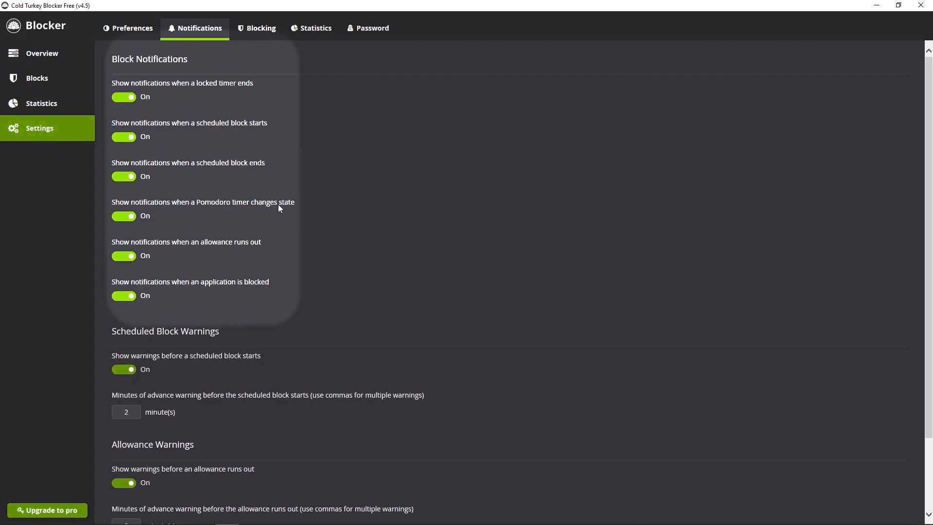
{"action": "mouse_move", "coordinate": [286, 235]}
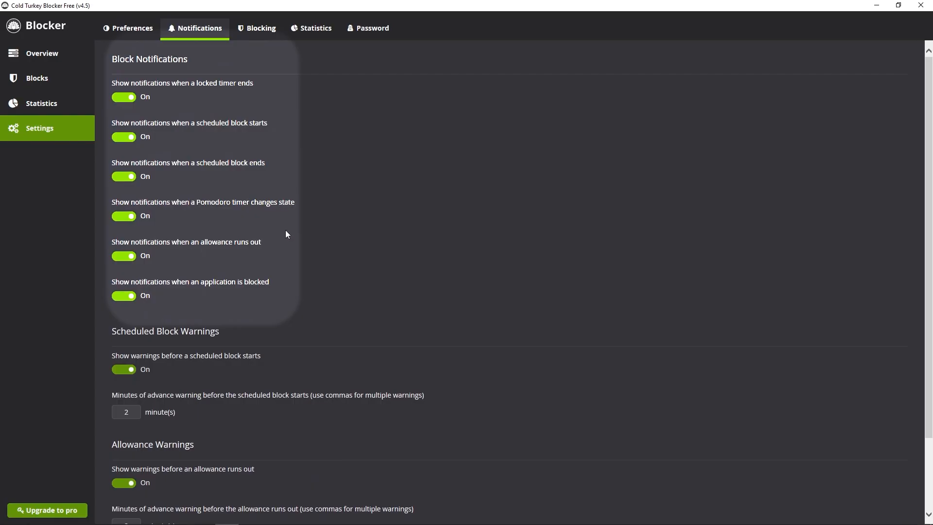
{"action": "mouse_move", "coordinate": [321, 201]}
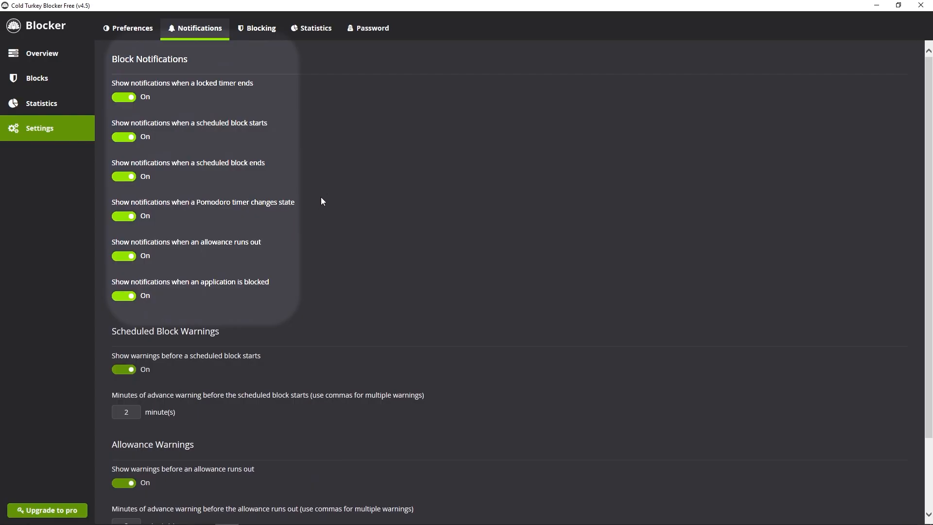
{"action": "mouse_move", "coordinate": [383, 212]}
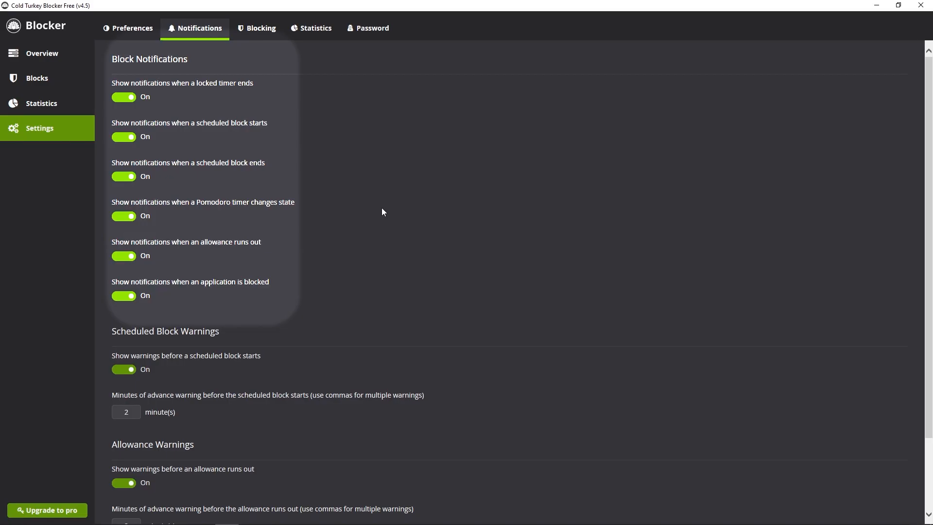
{"action": "mouse_move", "coordinate": [372, 227]}
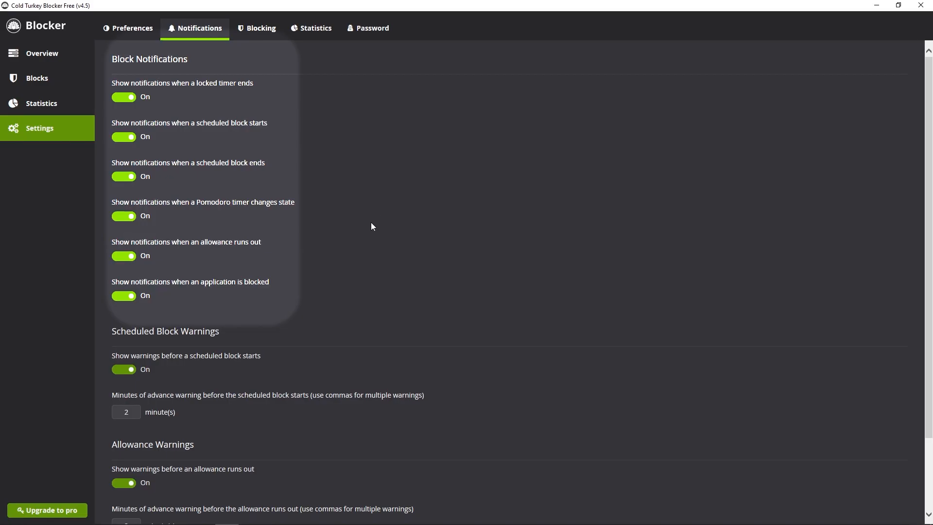
{"action": "mouse_move", "coordinate": [388, 185]}
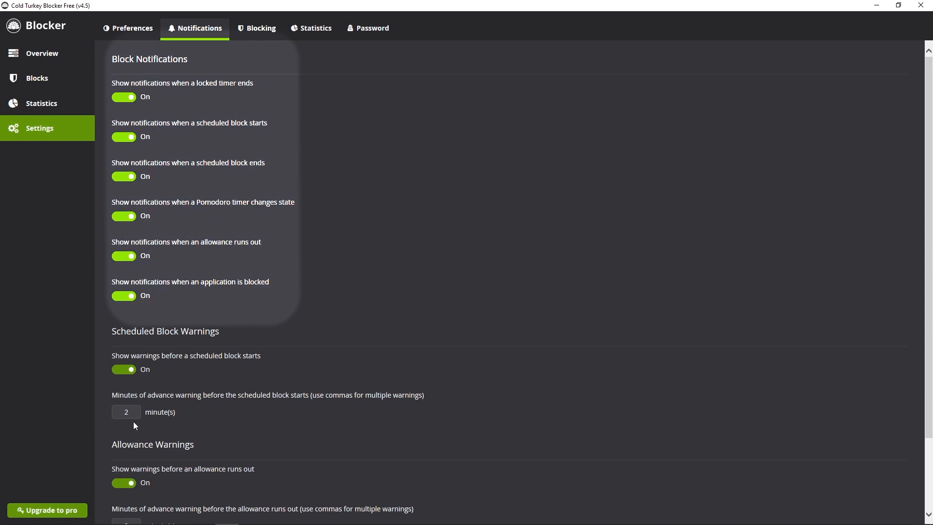
{"action": "mouse_move", "coordinate": [182, 457]}
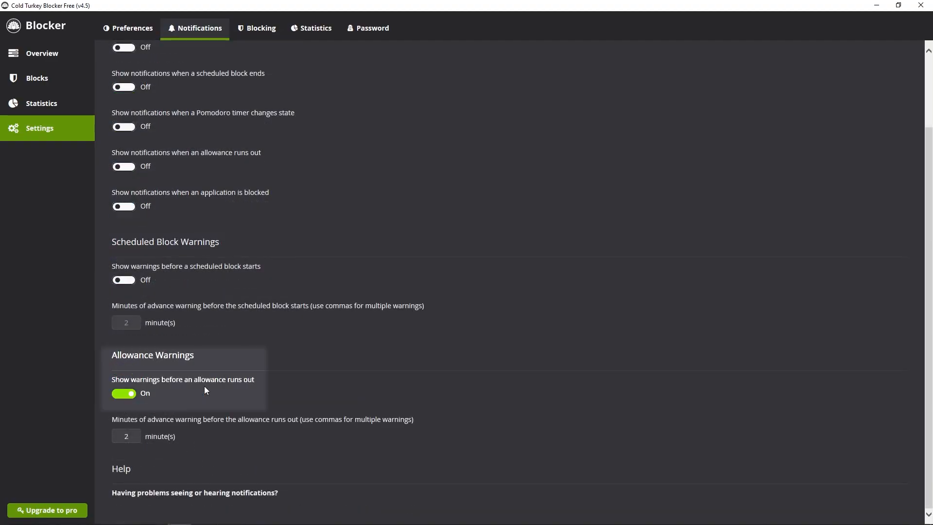
{"action": "mouse_move", "coordinate": [205, 390]}
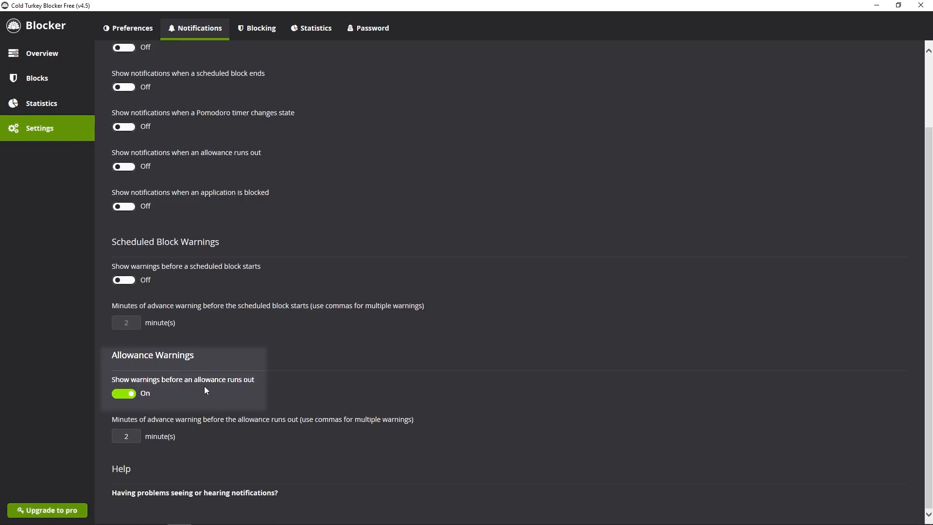
{"action": "mouse_move", "coordinate": [158, 393]}
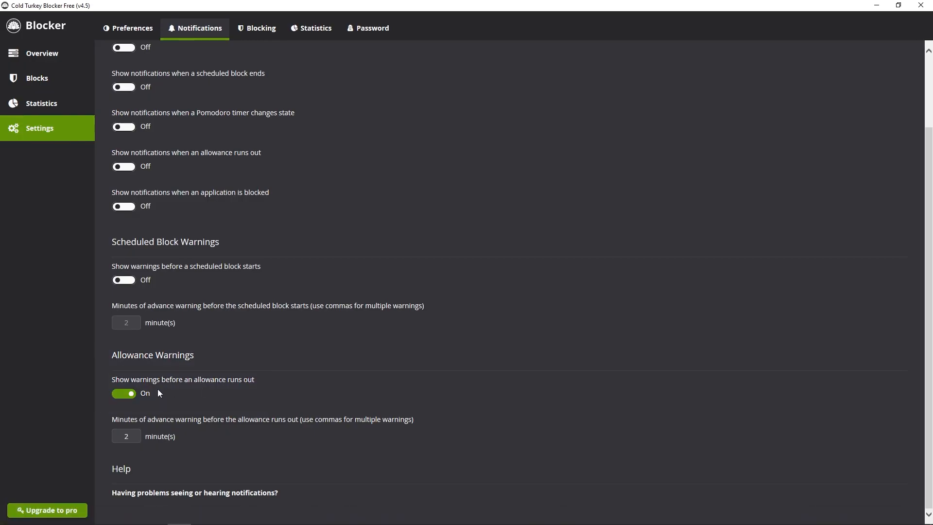
In the Blocking settings keep 'Force close' as the blocked-app action
{"action": "left_click", "coordinate": [256, 28]}
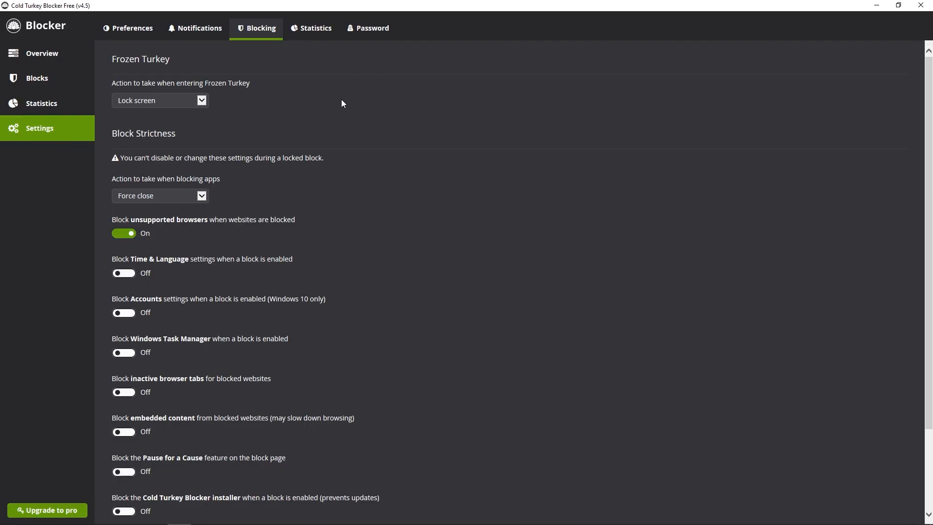
{"action": "mouse_move", "coordinate": [168, 95]}
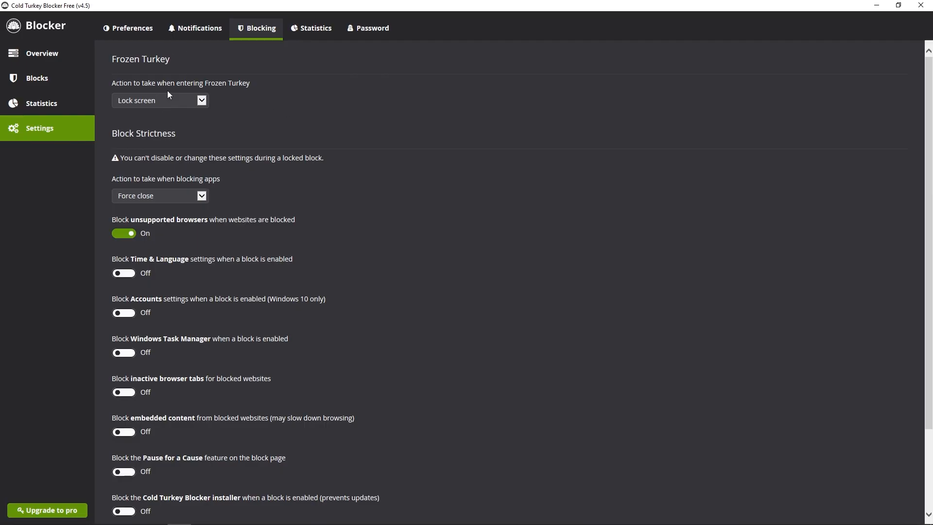
{"action": "left_click", "coordinate": [159, 100]}
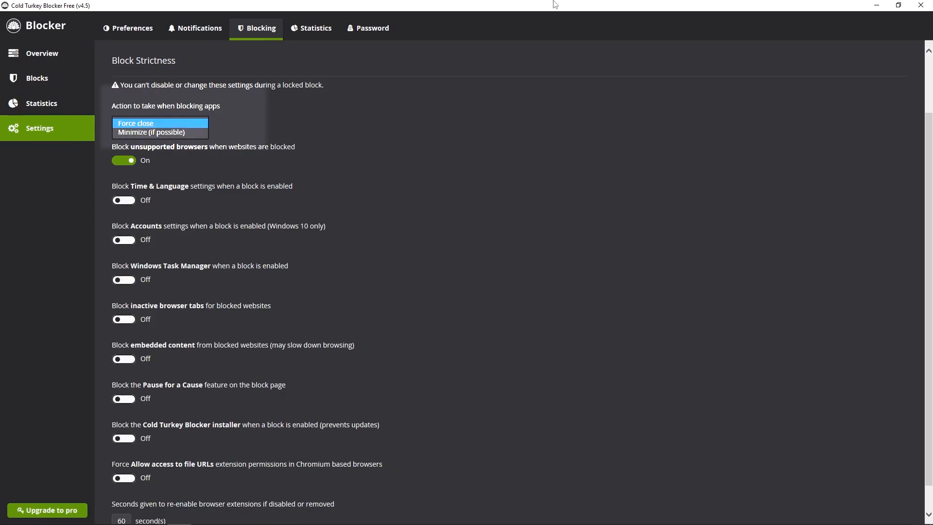
{"action": "left_click", "coordinate": [136, 123]}
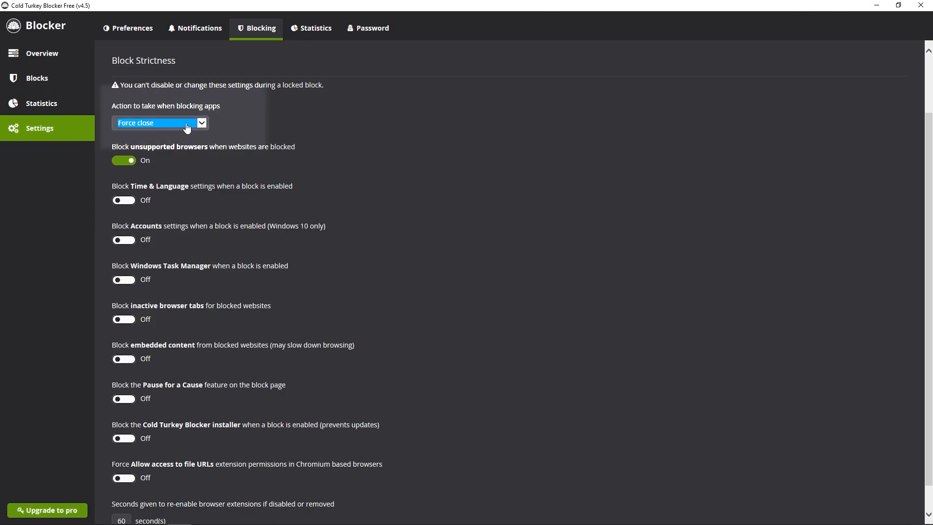
{"action": "mouse_move", "coordinate": [232, 249]}
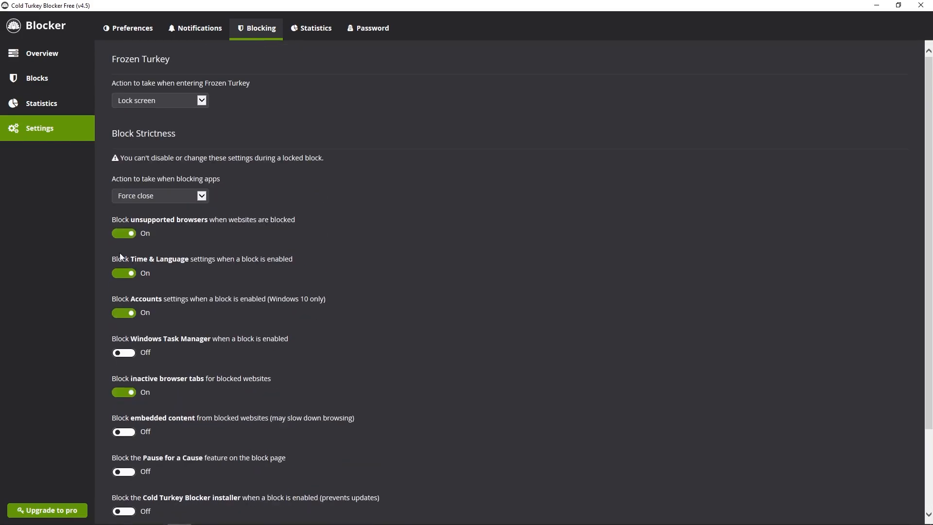
Show the Statistics settings with statistics and incognito-mode statistics both On
{"action": "left_click", "coordinate": [311, 28]}
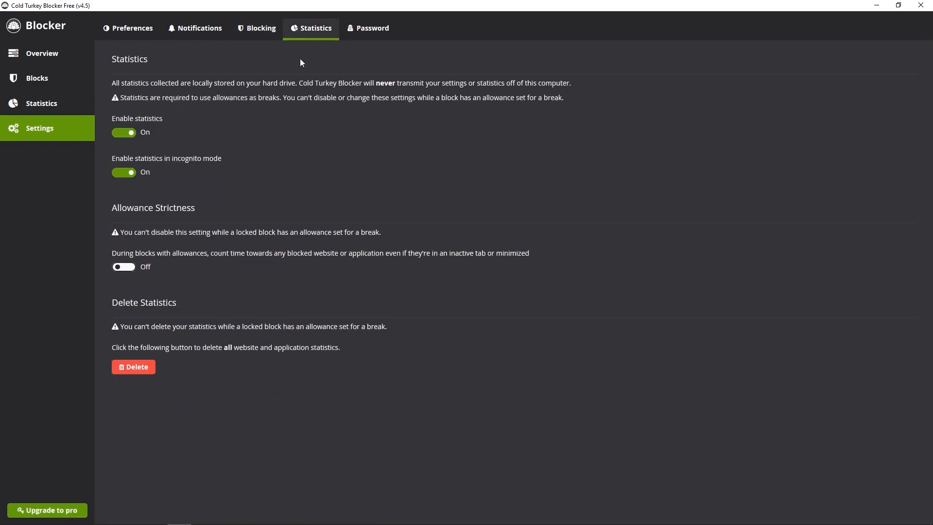
{"action": "mouse_move", "coordinate": [146, 148]}
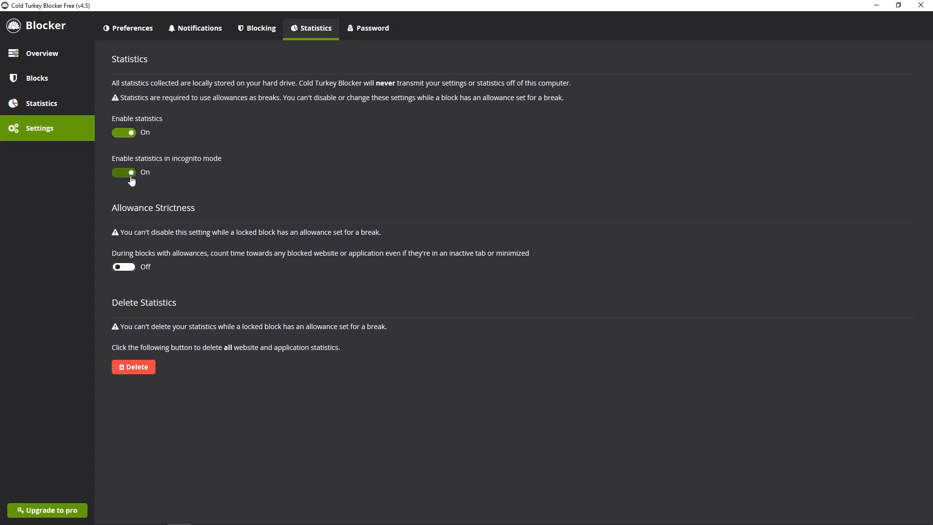
{"action": "mouse_move", "coordinate": [146, 177]}
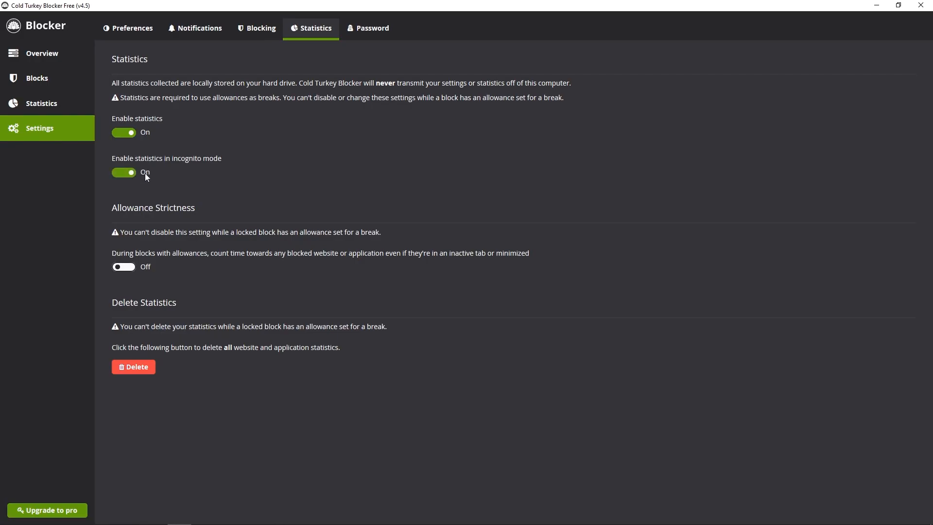
{"action": "mouse_move", "coordinate": [163, 171]}
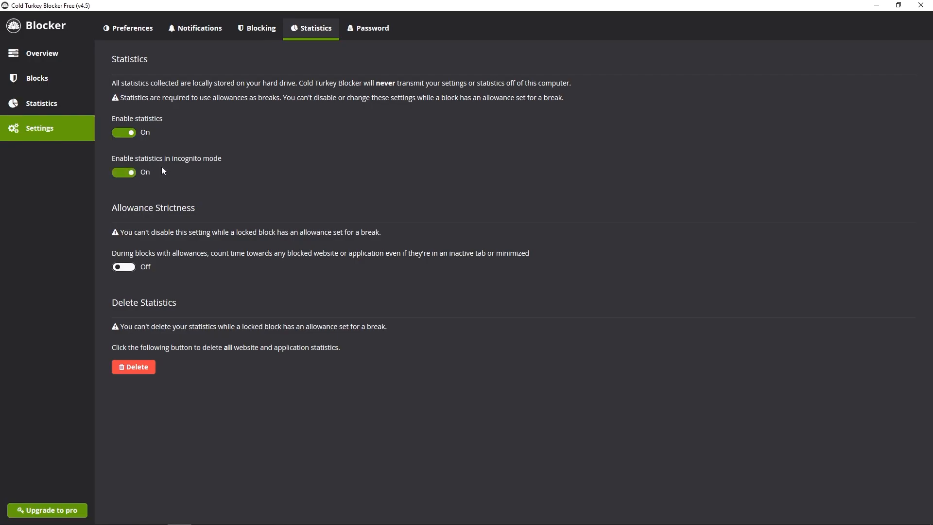
{"action": "mouse_move", "coordinate": [191, 163]}
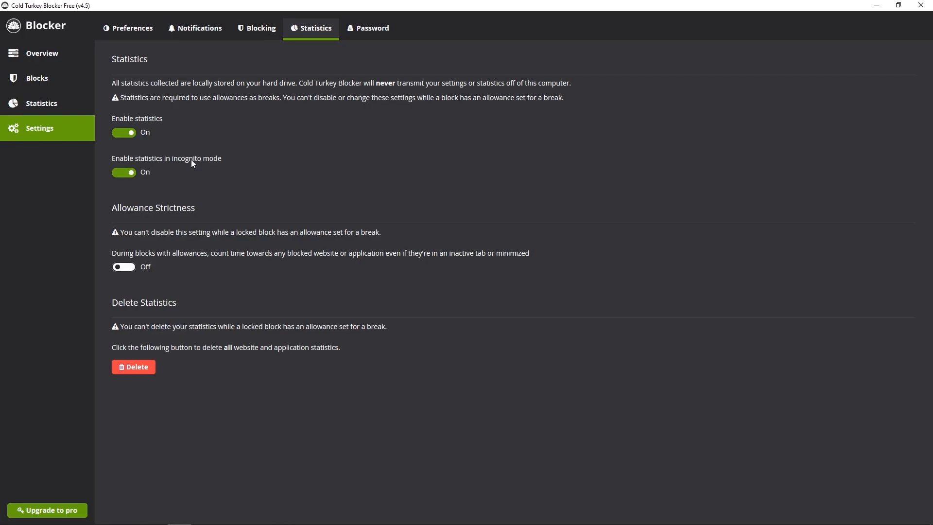
{"action": "mouse_move", "coordinate": [163, 293]}
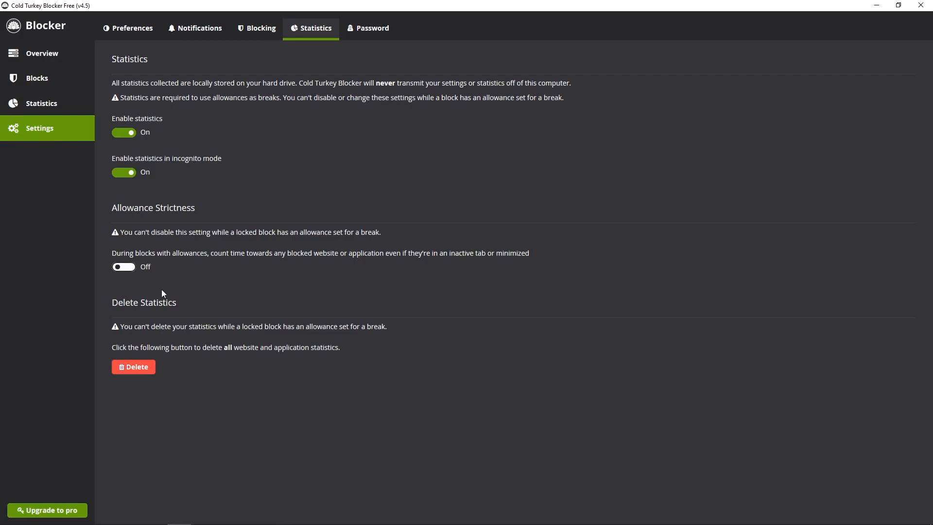
{"action": "mouse_move", "coordinate": [215, 300]}
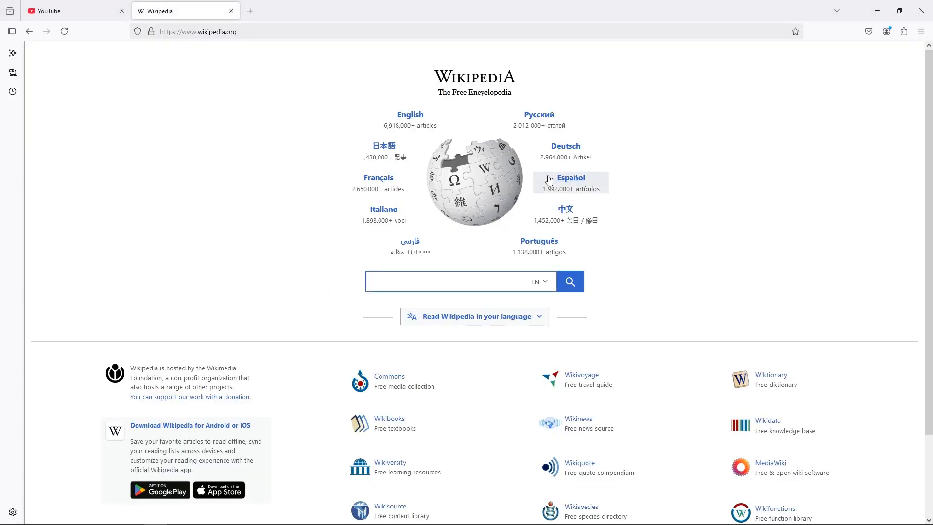
{"action": "mouse_move", "coordinate": [89, 13]}
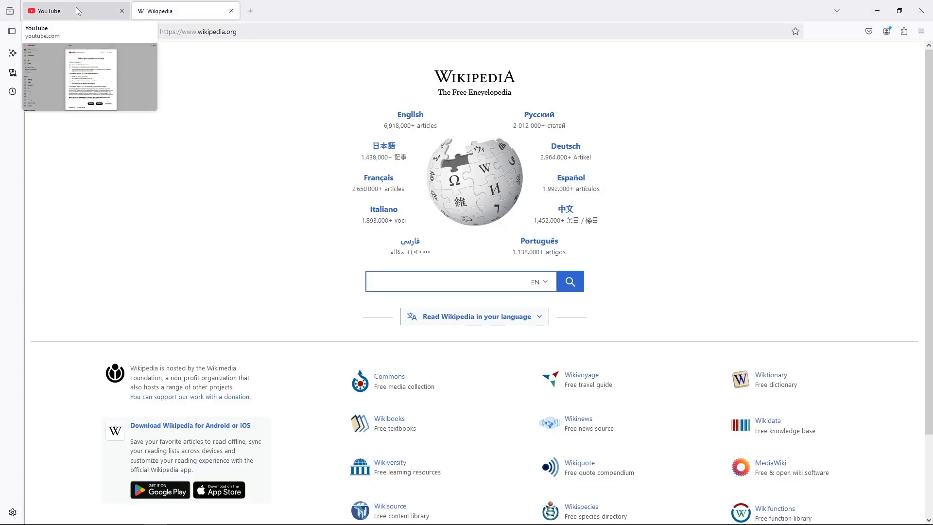
{"action": "mouse_move", "coordinate": [251, 184]}
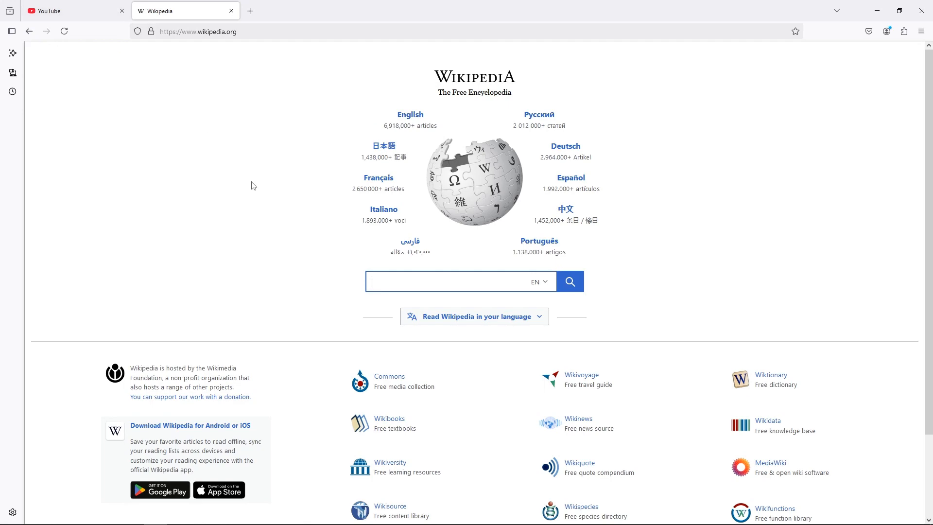
{"action": "mouse_move", "coordinate": [59, 10]}
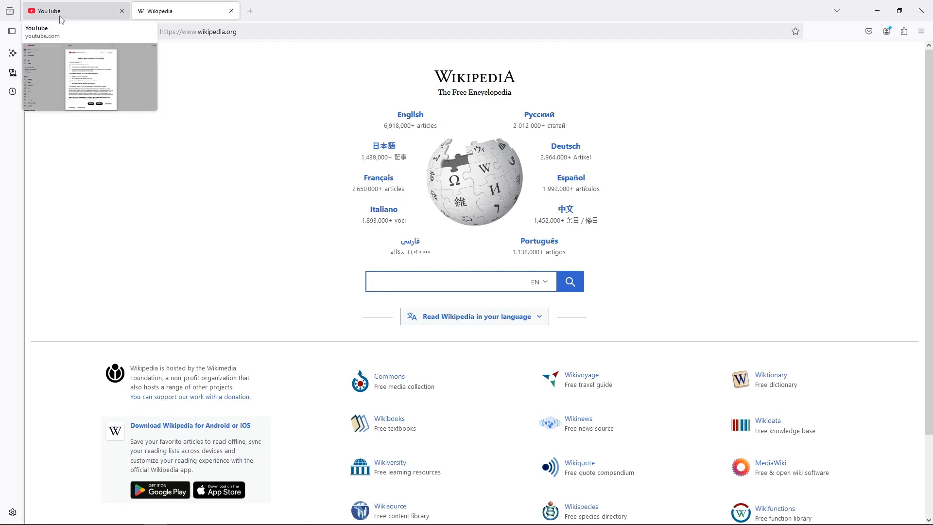
Pull the Wikipedia tab out into its own Firefox window, leaving YouTube in the original
{"action": "left_click", "coordinate": [75, 11]}
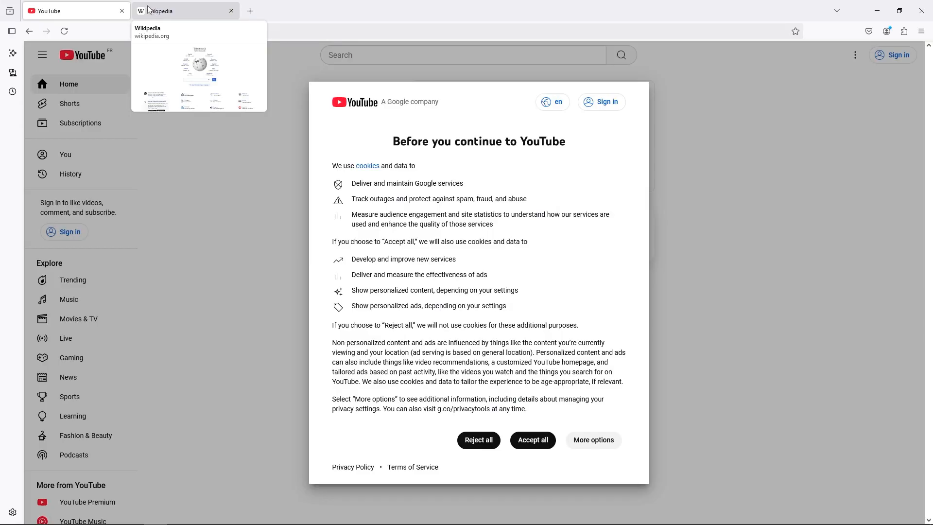
{"action": "left_click", "coordinate": [179, 9]}
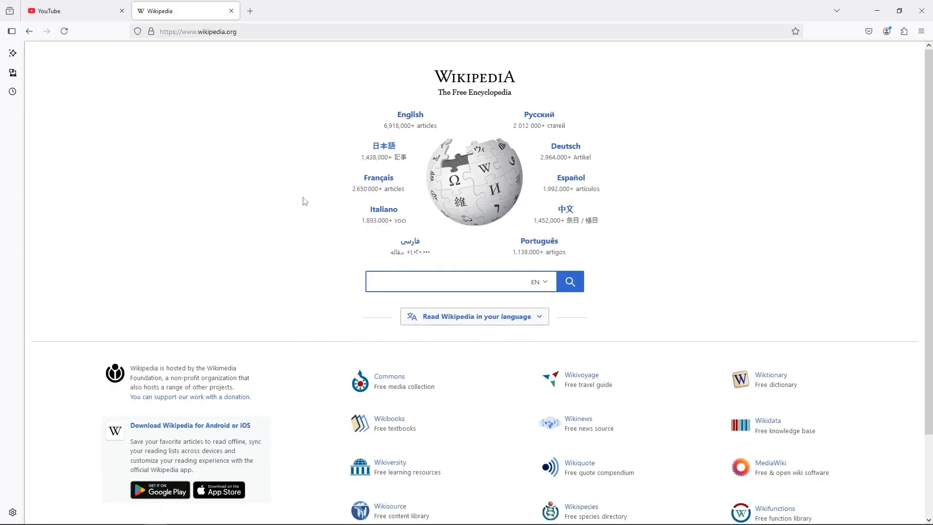
{"action": "left_click", "coordinate": [71, 11]}
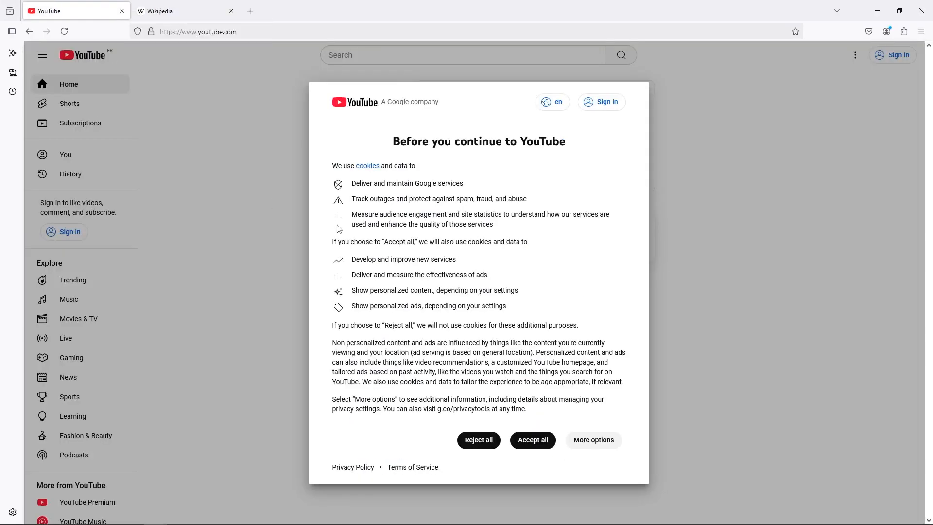
{"action": "left_click", "coordinate": [121, 11]}
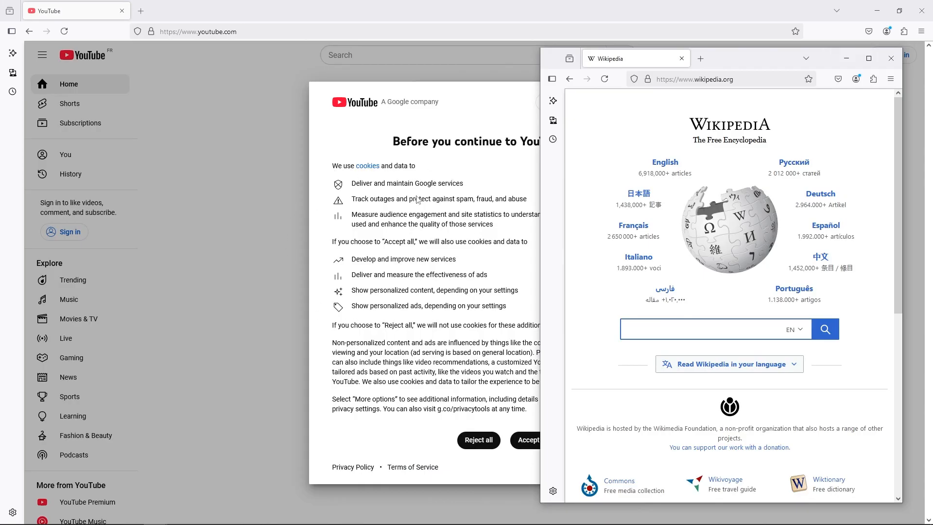
{"action": "mouse_move", "coordinate": [743, 184]}
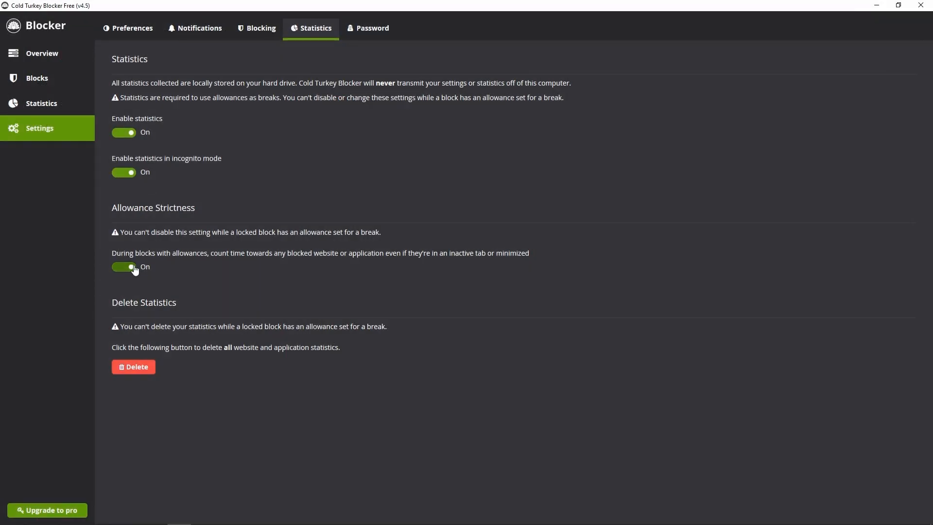
Switch on allowance counting for inactive tabs/minimised apps and dismiss the Please Upgrade notice
{"action": "left_click", "coordinate": [124, 267]}
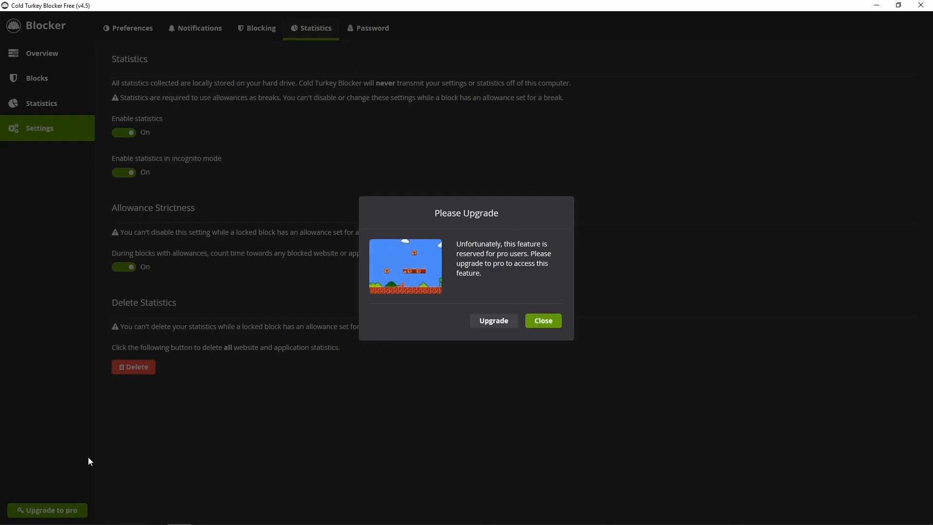
{"action": "mouse_move", "coordinate": [586, 320]}
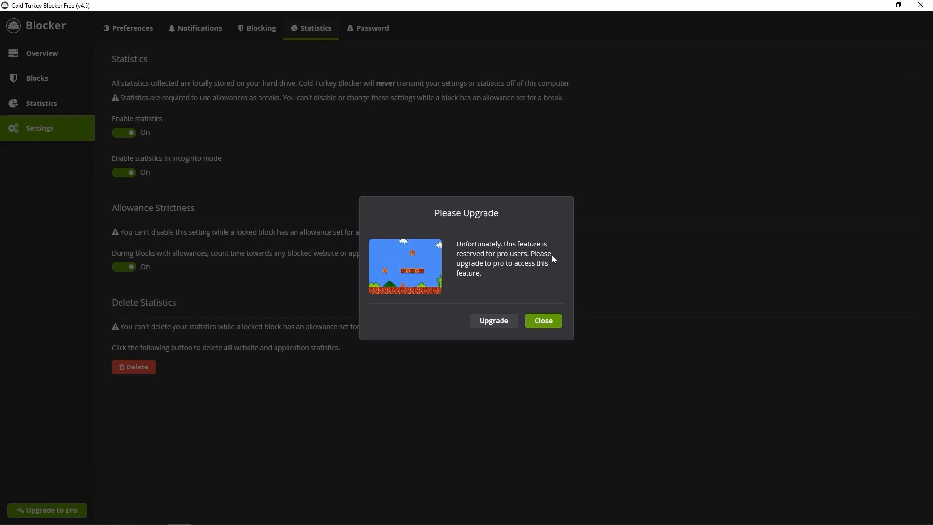
{"action": "mouse_move", "coordinate": [581, 231]}
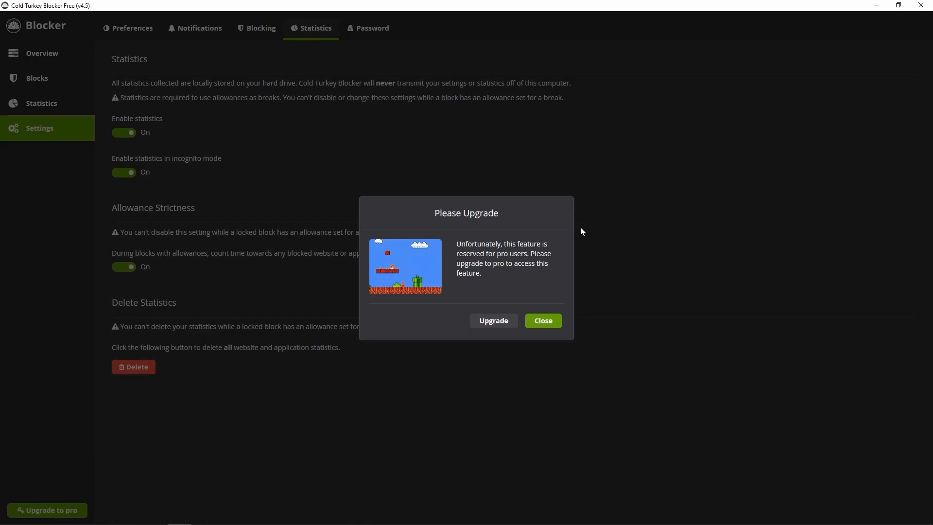
{"action": "left_click", "coordinate": [541, 320]}
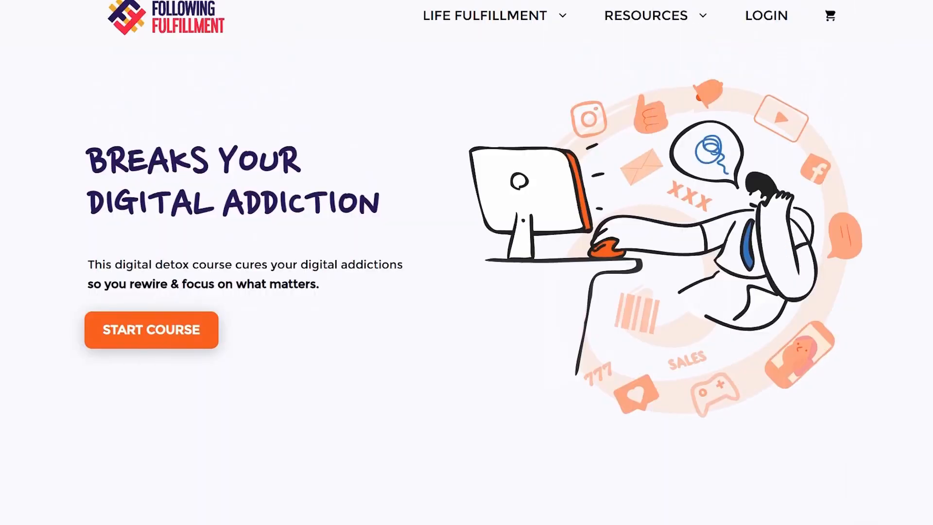
Scroll the course page past benefits, addiction guides and habit tracker to hypnotherapy meditation
{"action": "scroll", "scroll_direction": "down", "scroll_amount": 3}
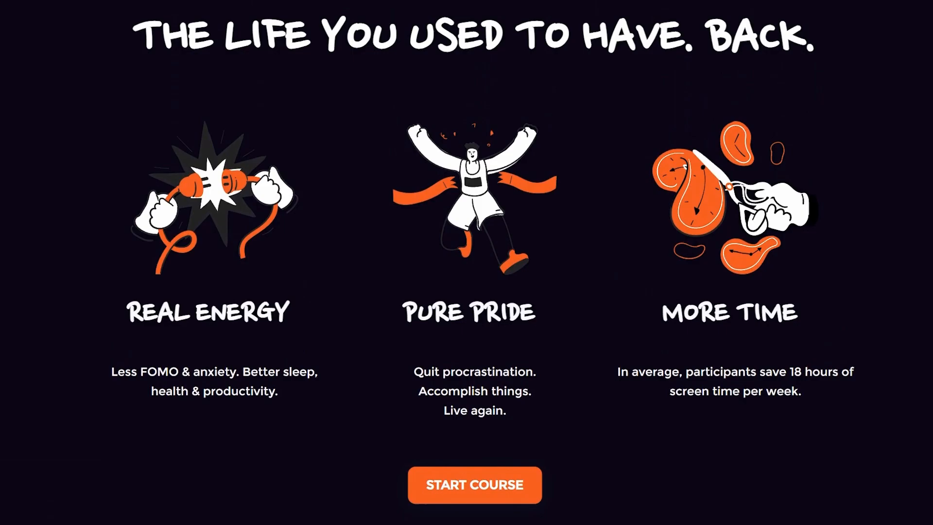
{"action": "scroll", "scroll_direction": "down", "scroll_amount": 3}
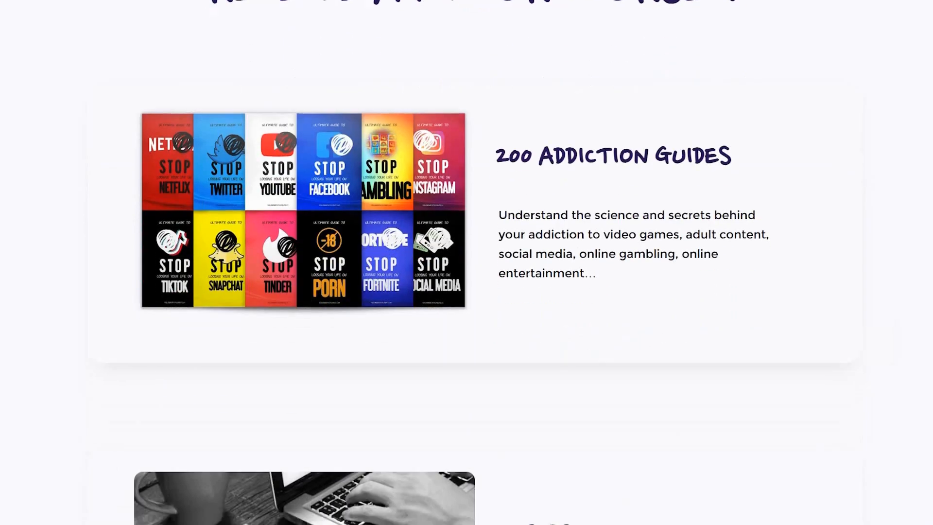
{"action": "scroll", "scroll_direction": "down", "scroll_amount": 3}
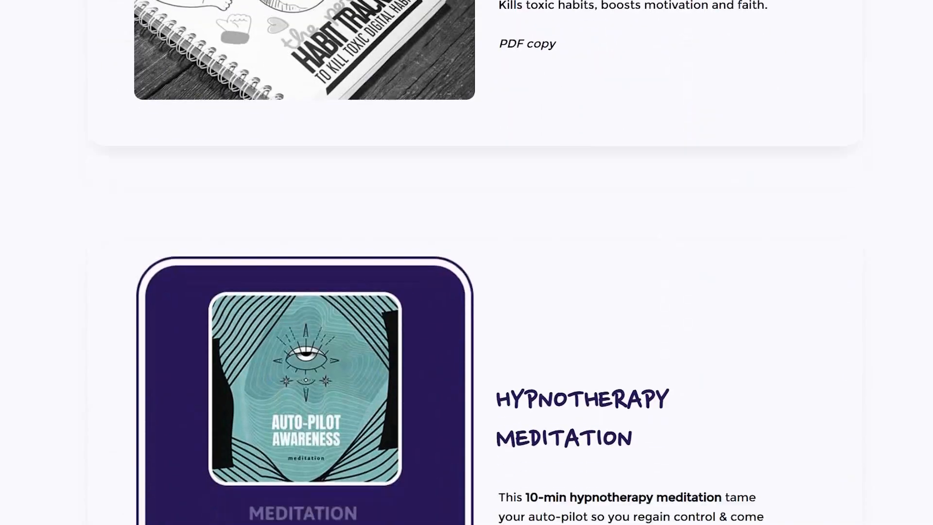